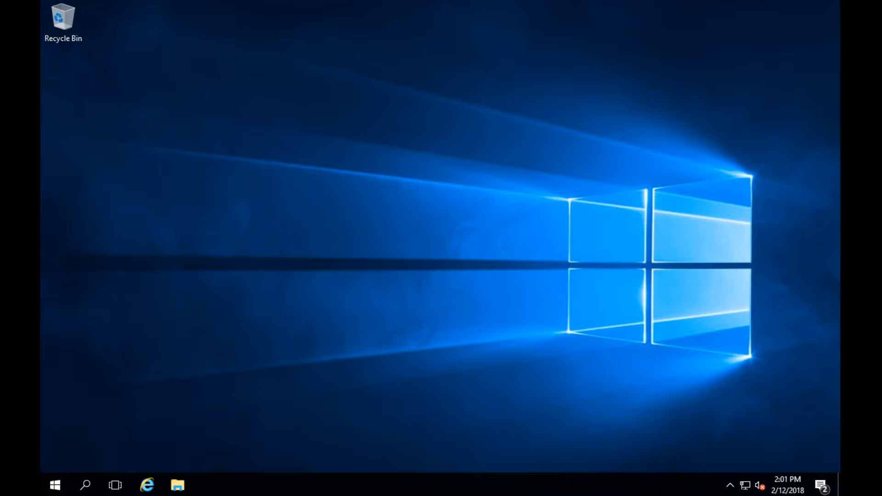
mouse_move(481, 88)
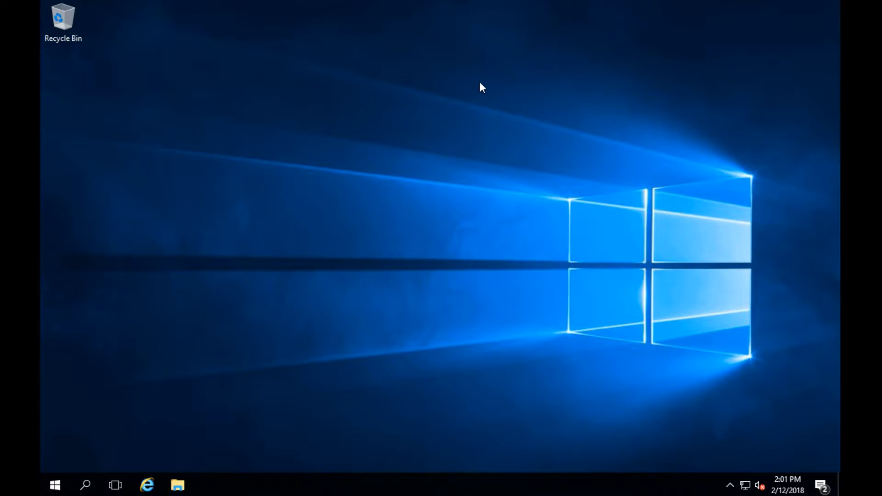
mouse_move(71, 389)
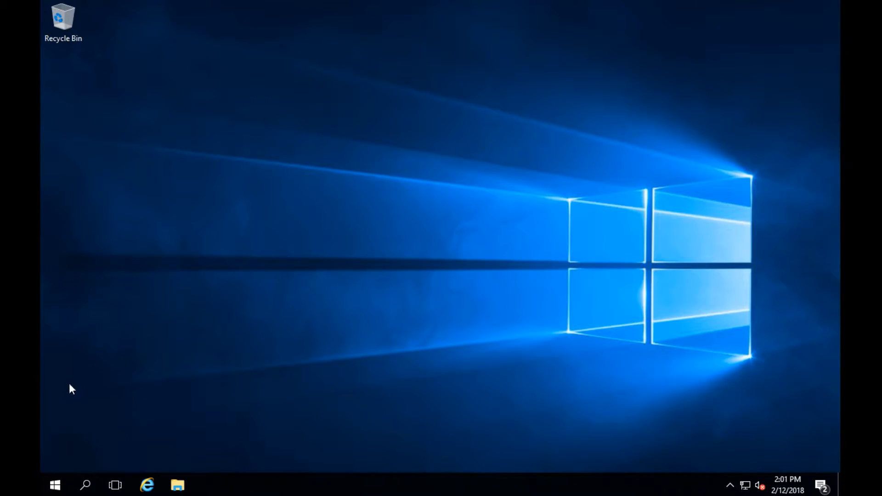
mouse_move(124, 386)
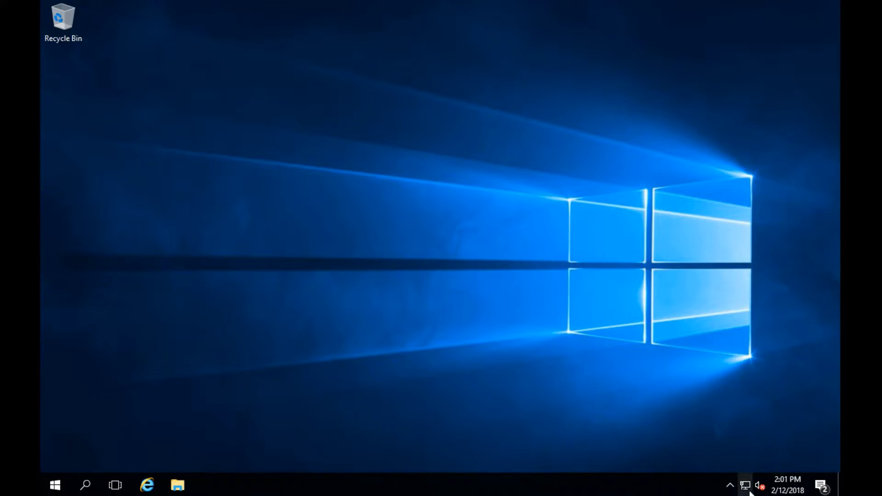
Step: Open Network and Sharing Center from the network tray icon to view Ethernet0 and Ethernet1
right_click(744, 485)
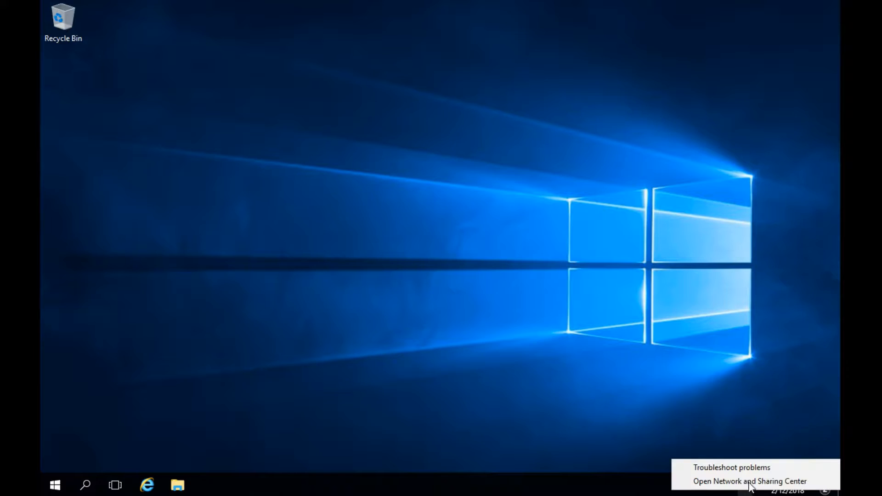
click(749, 480)
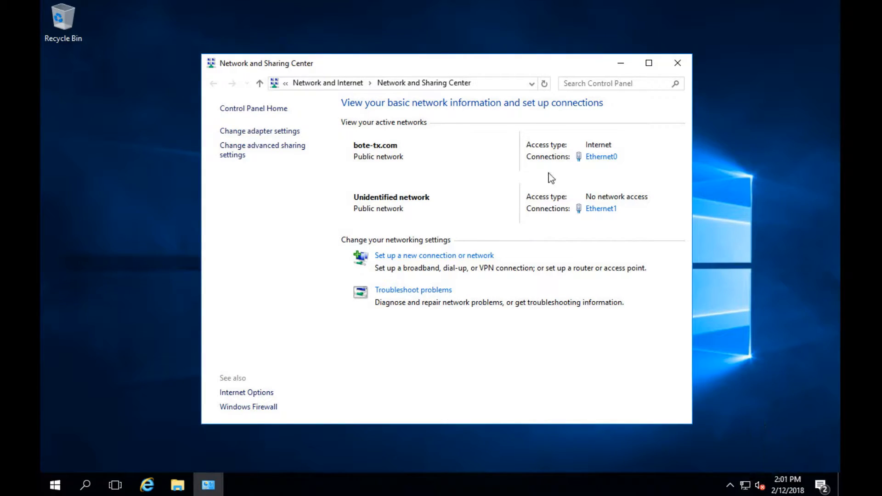
mouse_move(603, 153)
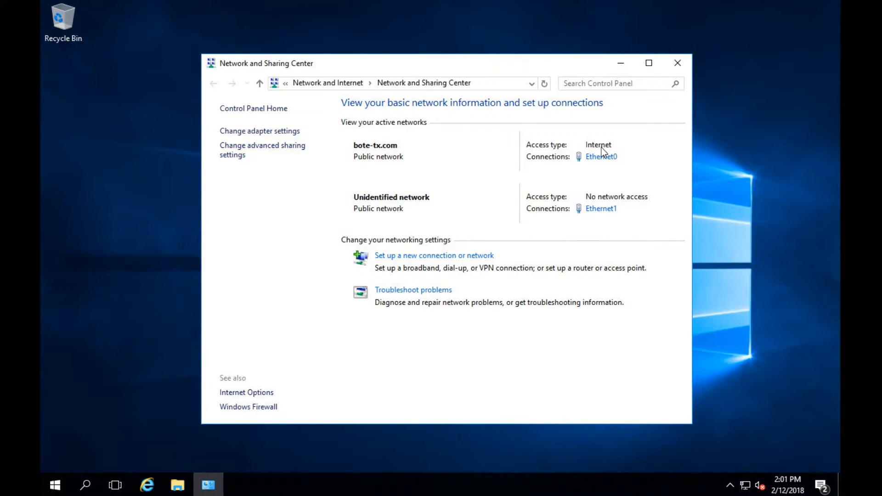
mouse_move(511, 202)
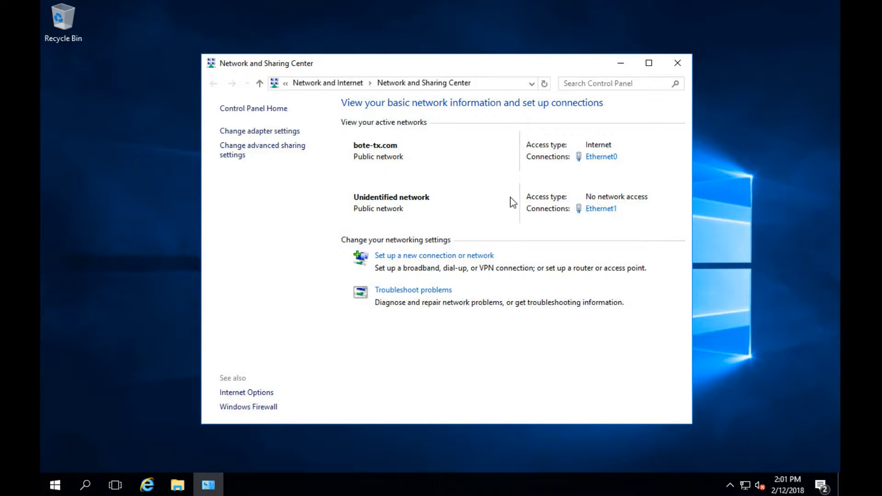
mouse_move(626, 187)
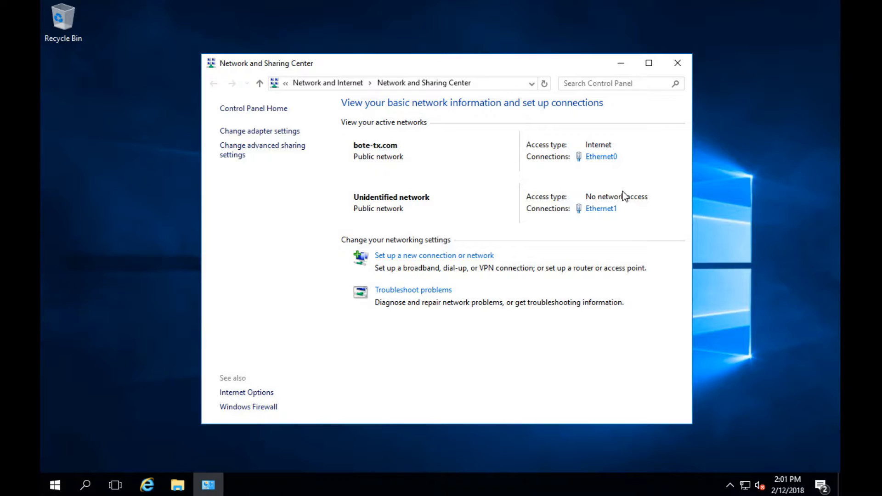
mouse_move(259, 130)
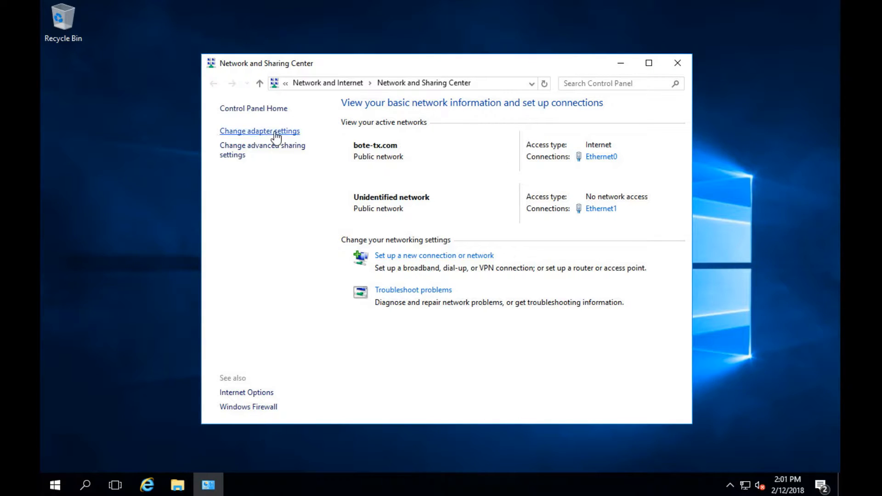
Step: Open the Ethernet1 adapter's IPv4 properties from the network adapters list
click(259, 131)
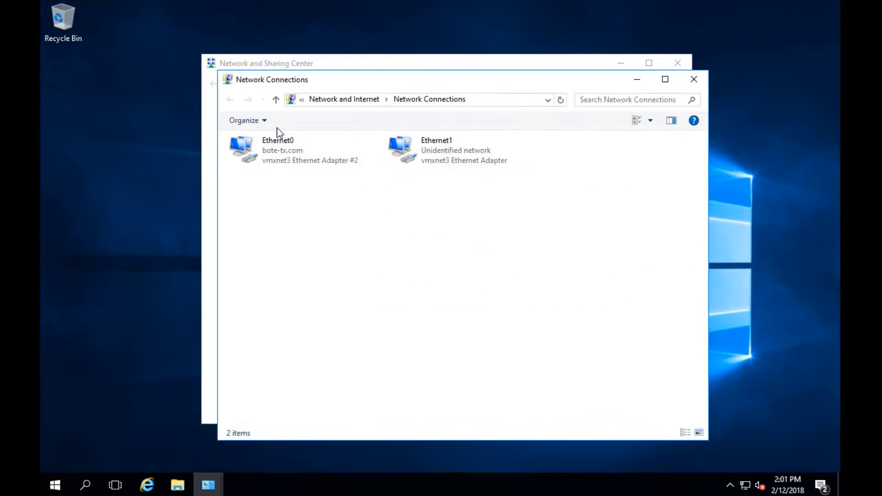
mouse_move(453, 170)
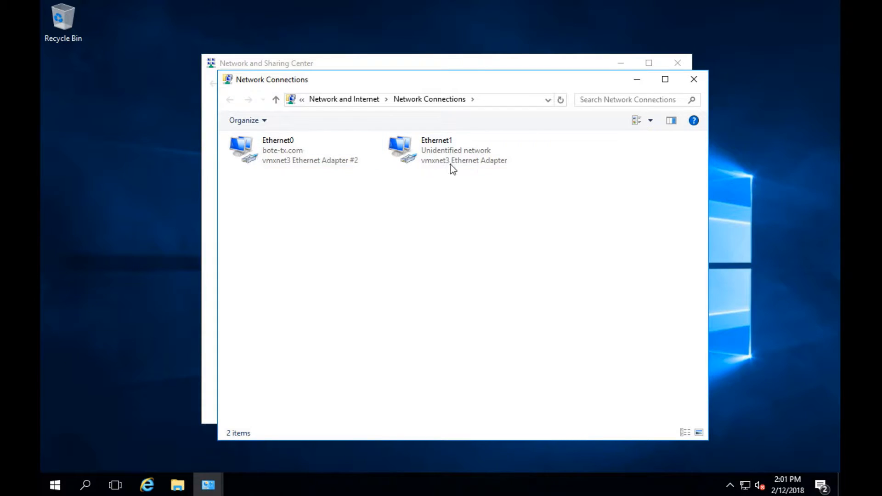
right_click(436, 150)
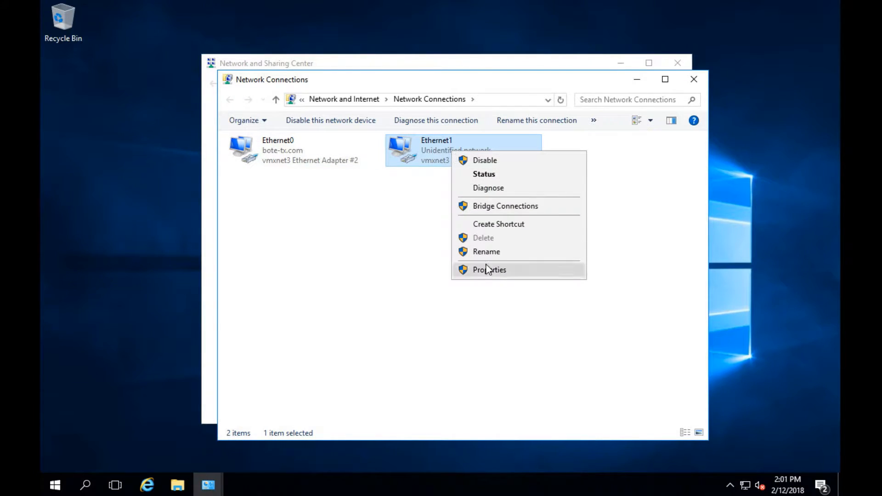
click(489, 270)
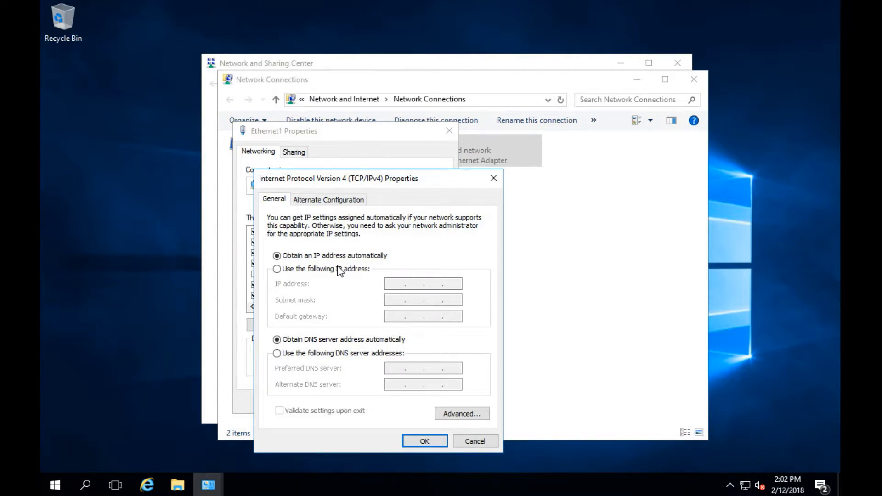
Step: Give Ethernet1 static IP 10.0.20.99 with mask 255.255.255.0, then close the network windows
click(276, 268)
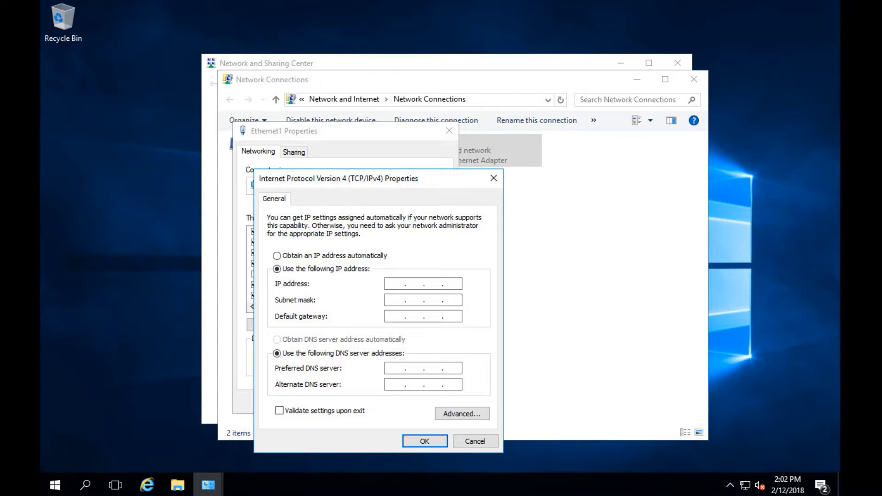
text(10.0.2)
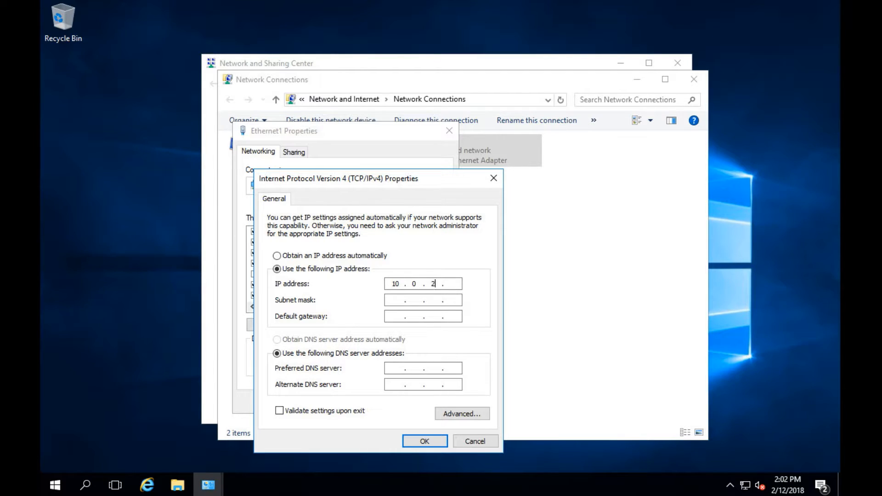
text(0)
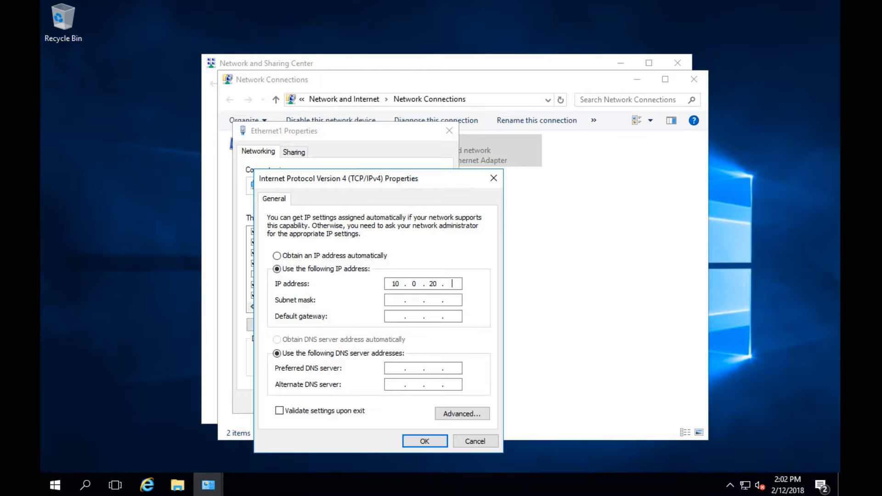
text(99)
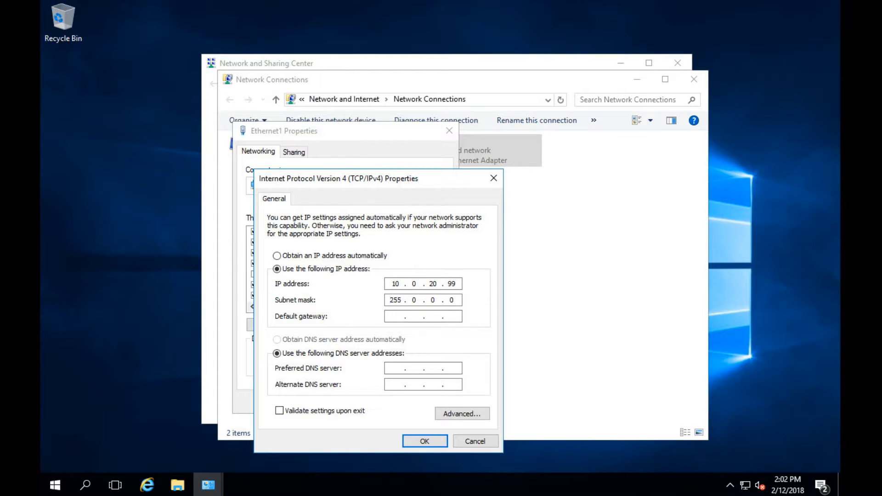
click(394, 300)
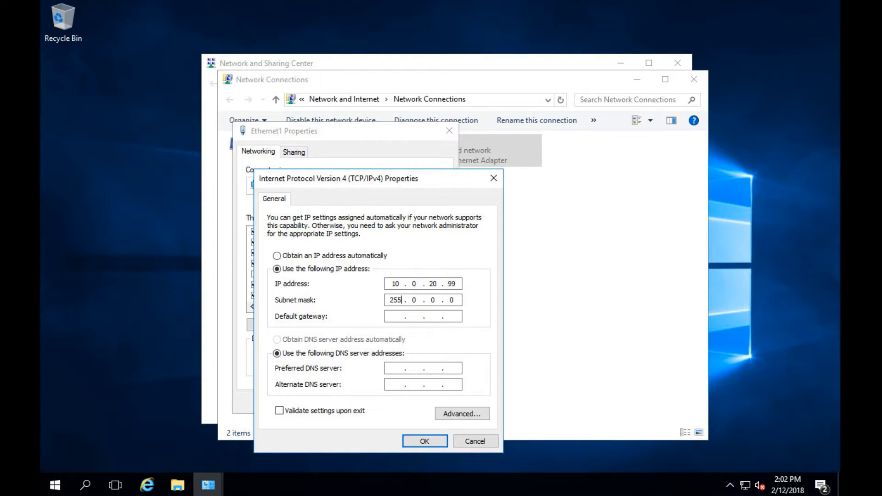
text(255 .)
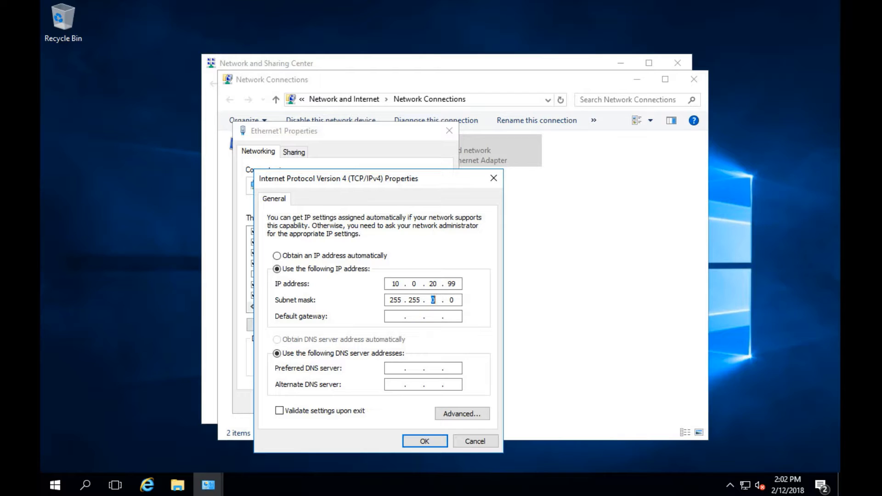
text(255 .)
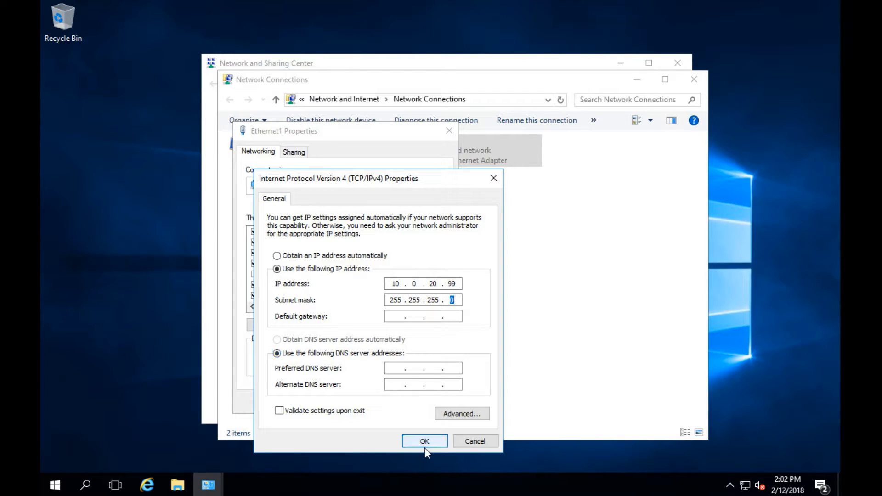
click(424, 441)
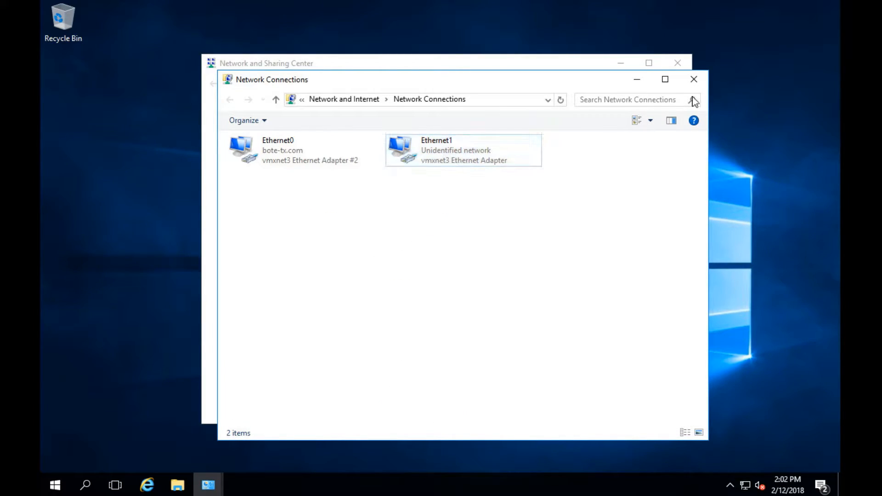
click(694, 80)
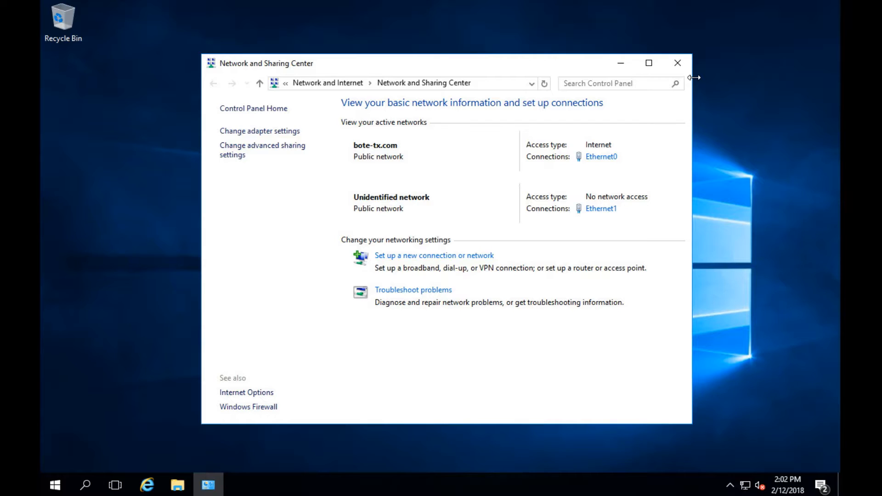
click(677, 63)
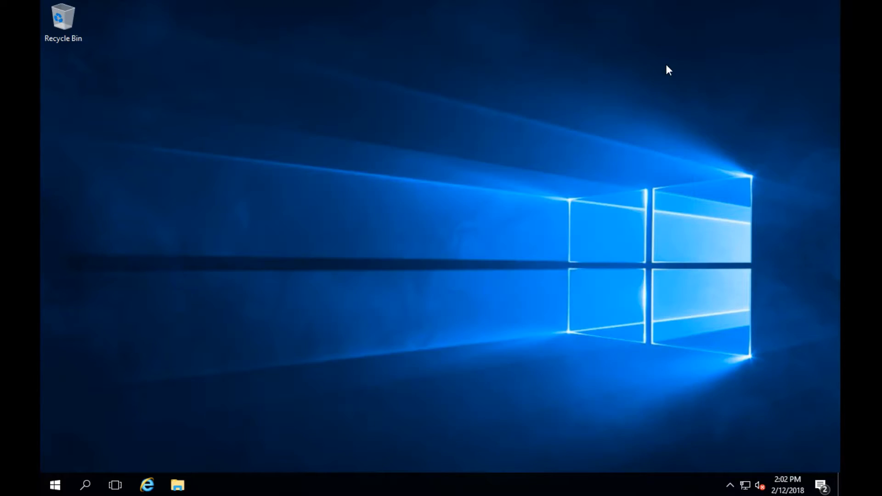
Step: Launch iSCSI Initiator from Start search and let the iSCSI service start automatically
click(55, 485)
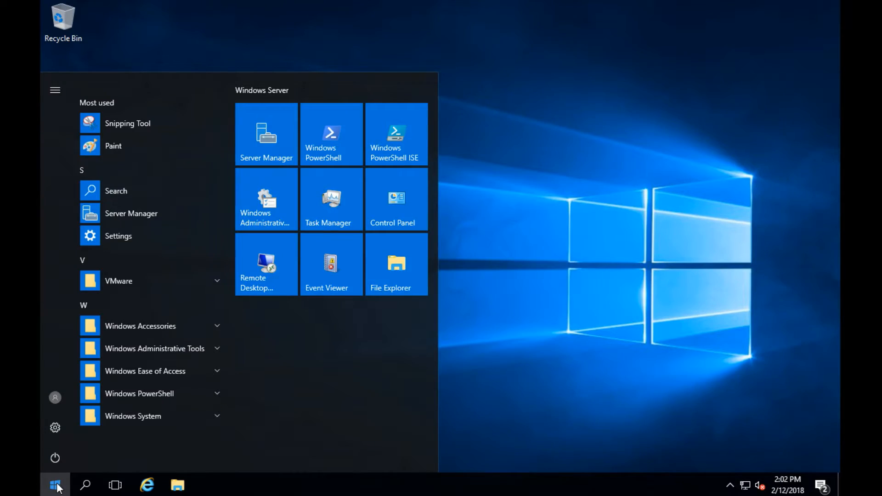
text(iscsi)
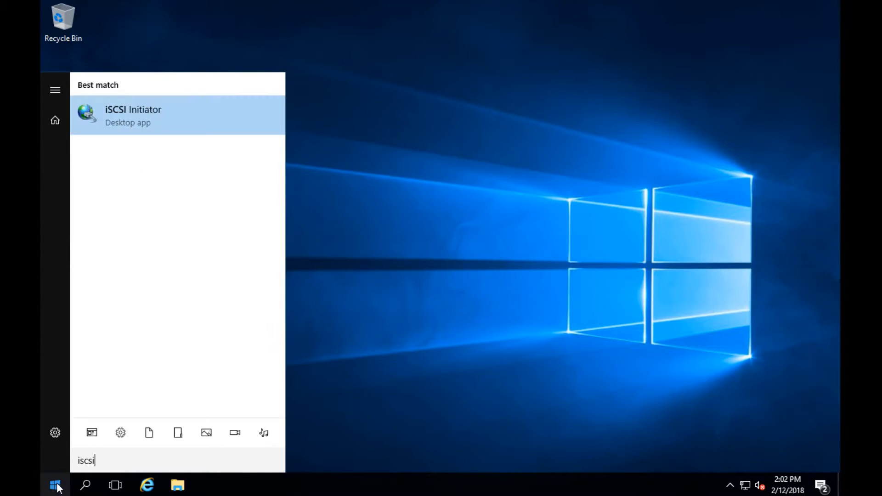
mouse_move(145, 120)
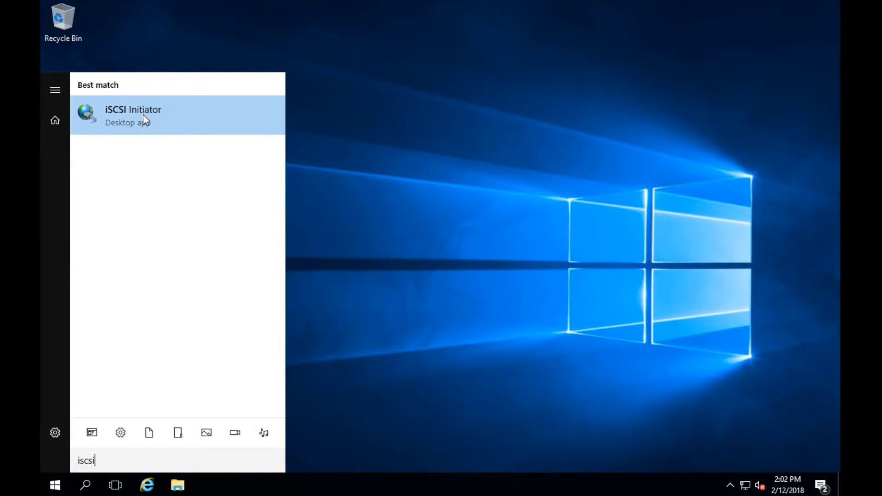
click(133, 115)
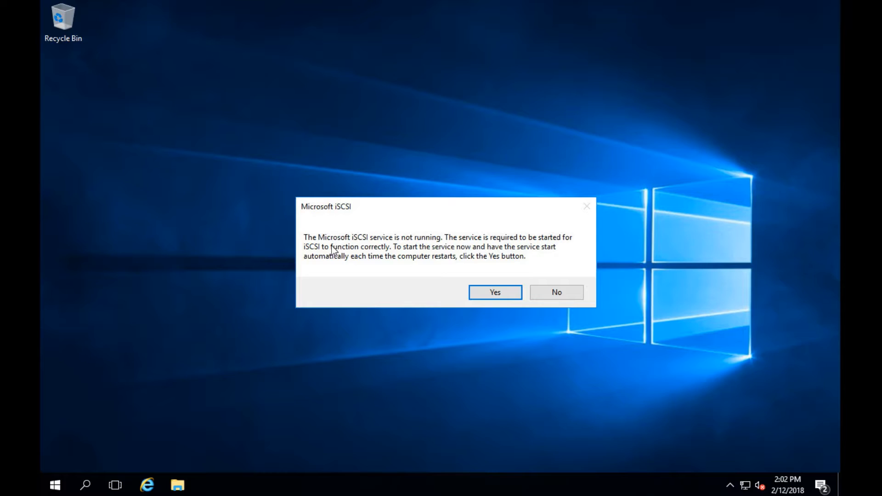
mouse_move(559, 250)
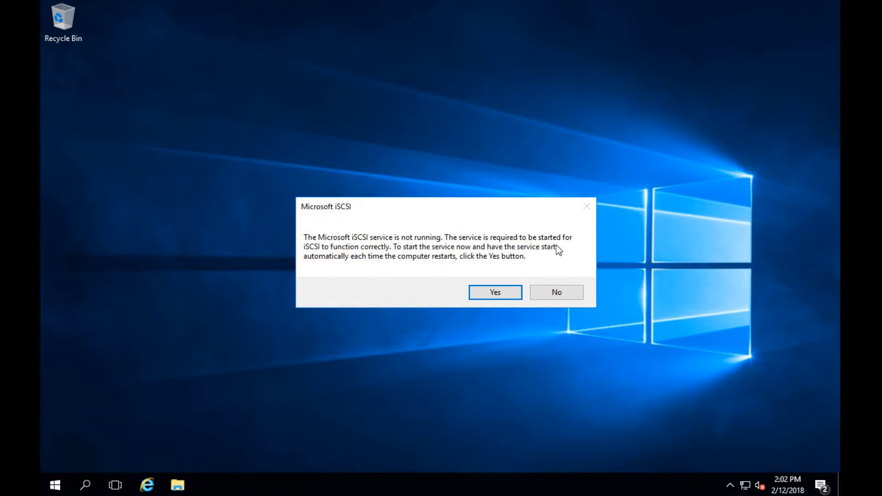
mouse_move(471, 290)
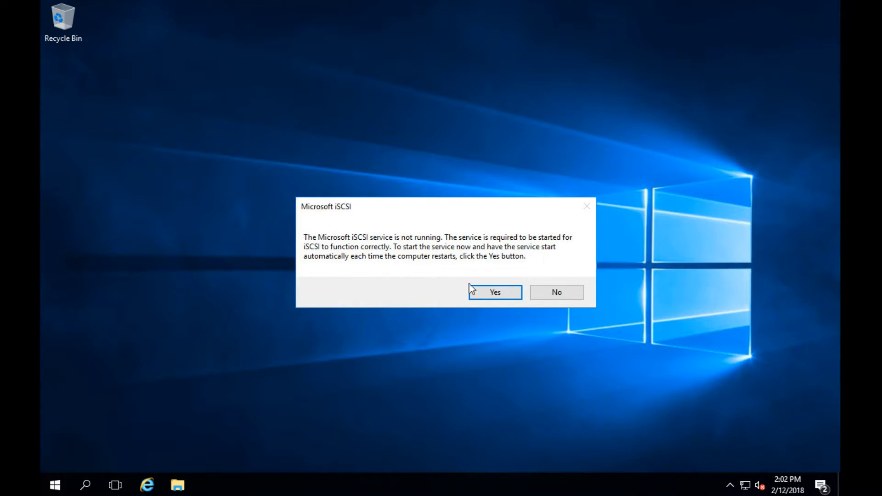
click(494, 292)
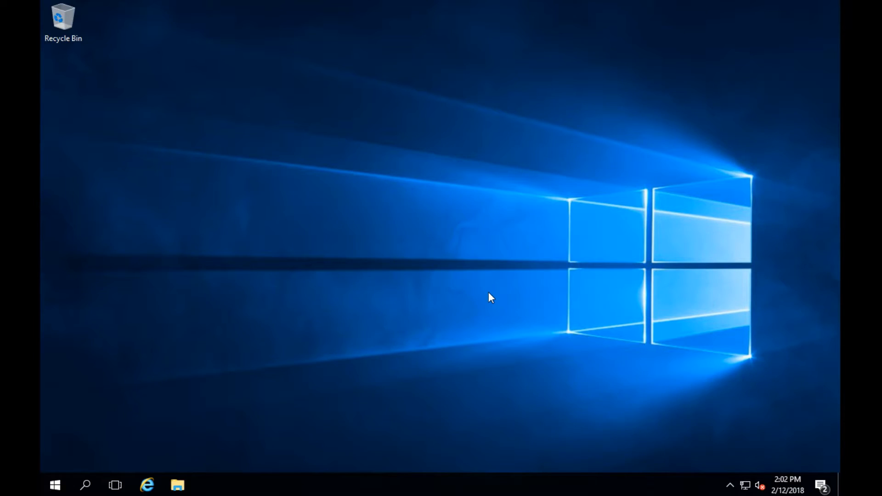
mouse_move(470, 245)
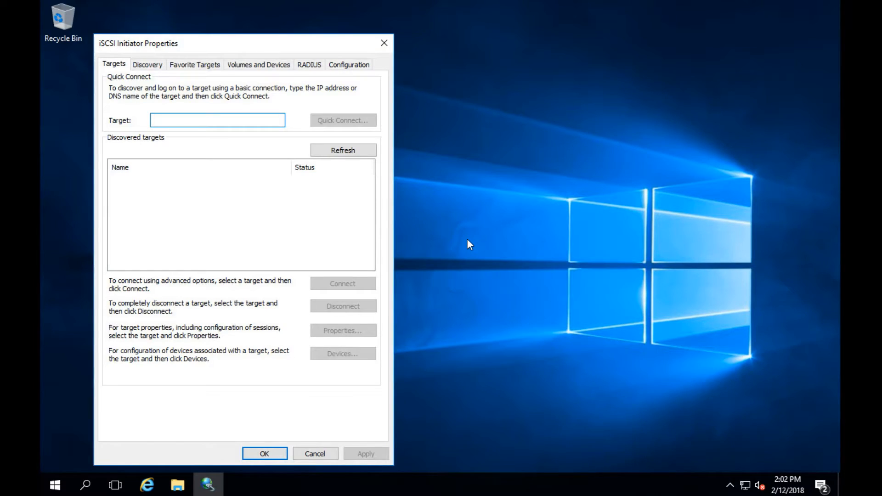
mouse_move(315, 163)
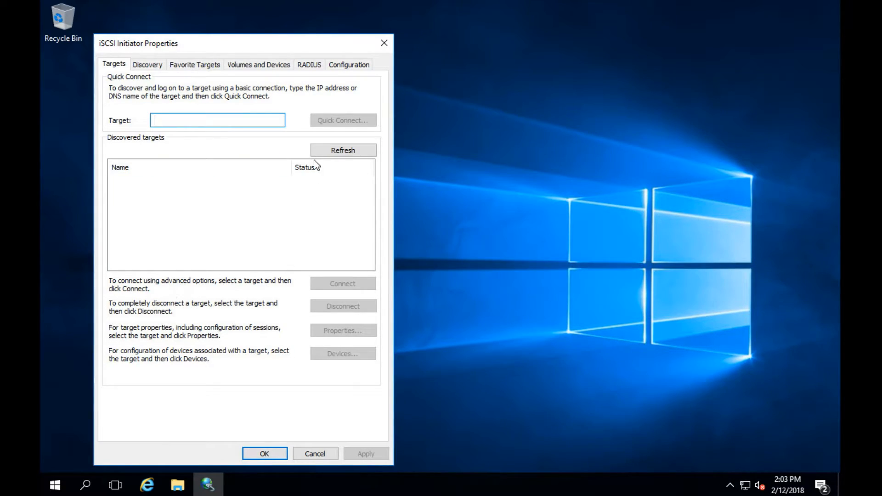
mouse_move(303, 263)
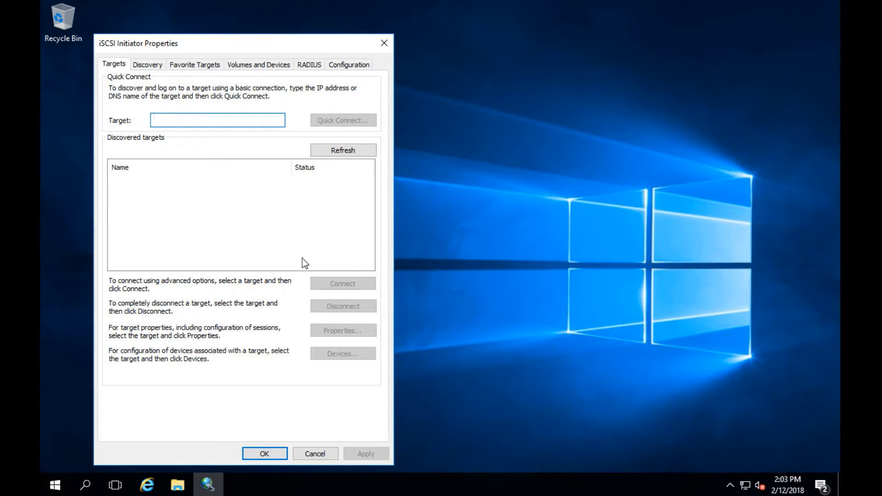
mouse_move(315, 84)
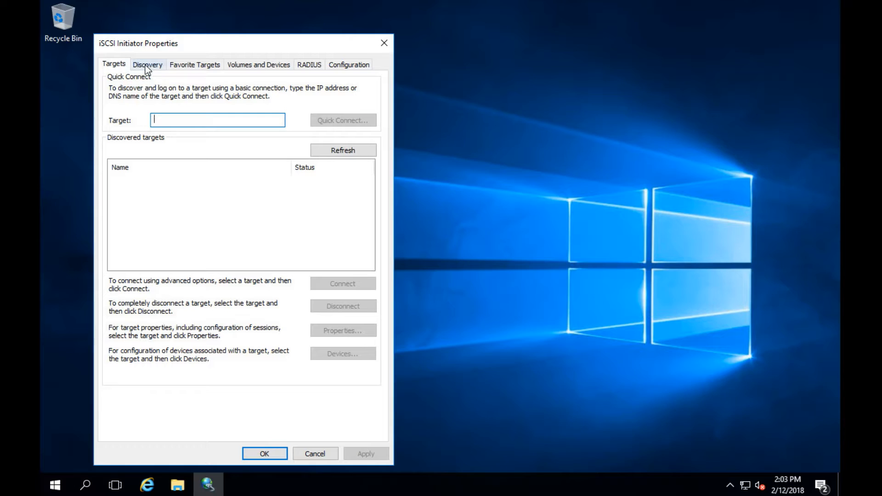
Step: Show the Discovery tab of iSCSI Initiator Properties
click(148, 64)
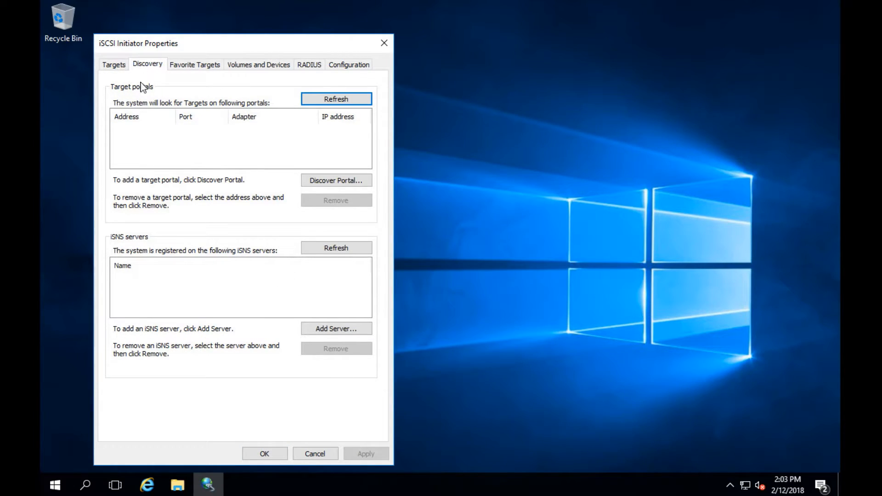
mouse_move(291, 164)
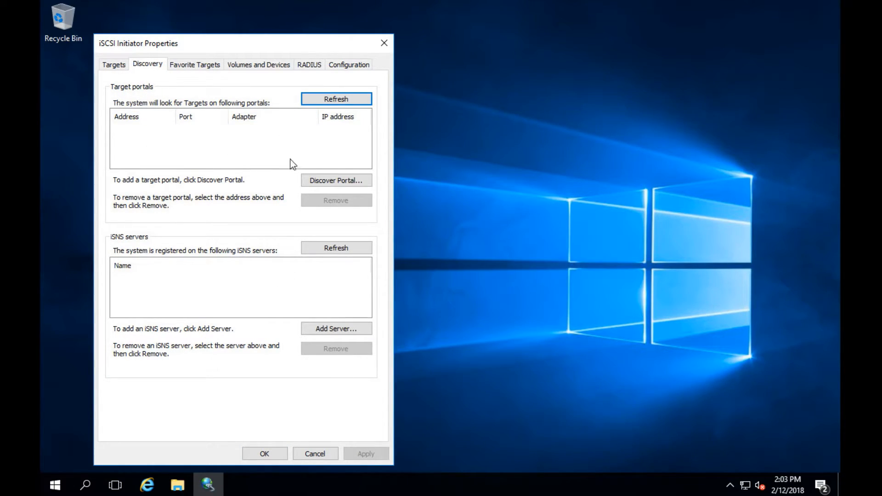
mouse_move(354, 156)
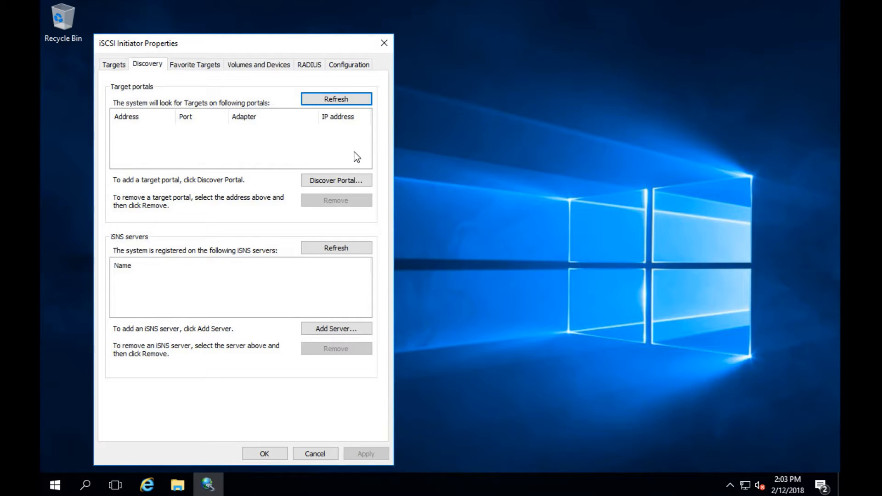
Step: Begin a new target portal with address 10.0.20.40 on port 3260
click(335, 180)
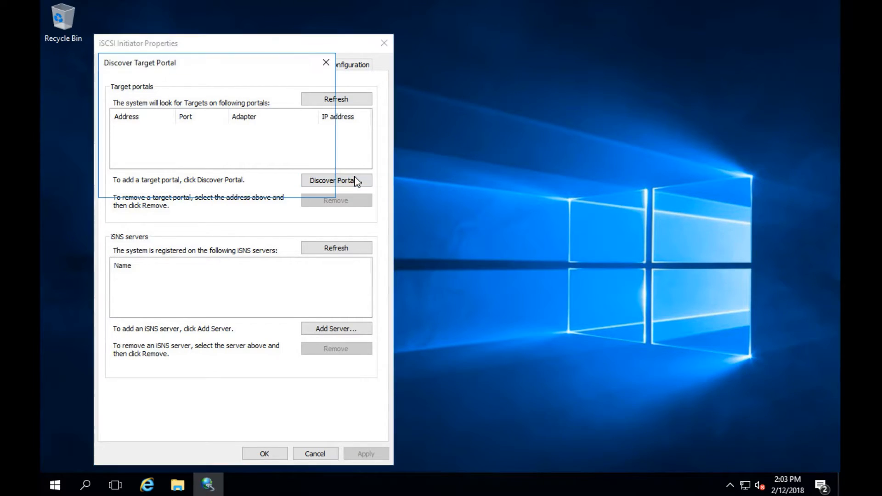
click(335, 180)
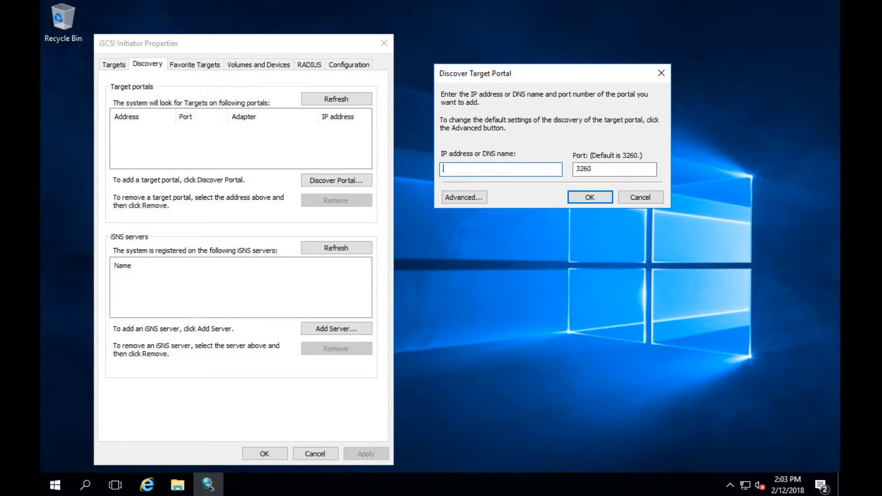
text(10.0.20.40)
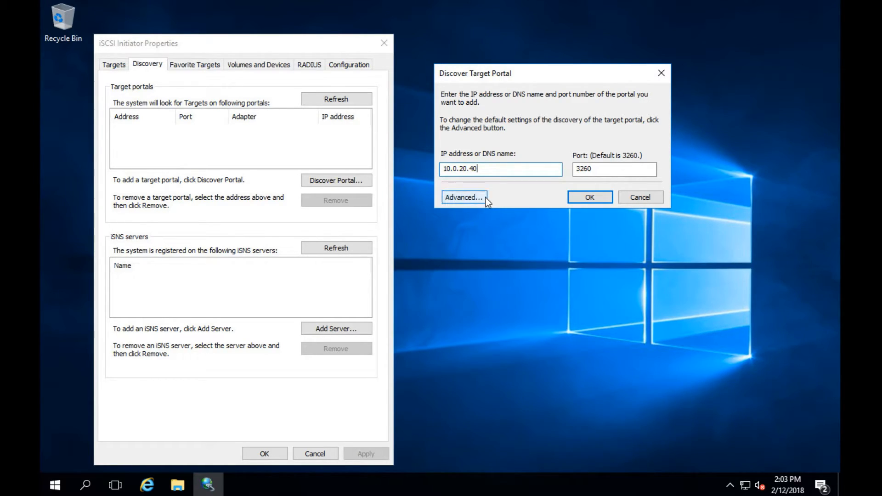
Step: Add portal 10.0.20.40 using the Microsoft iSCSI Initiator adapter and initiator IP 10.0.20.99
click(463, 197)
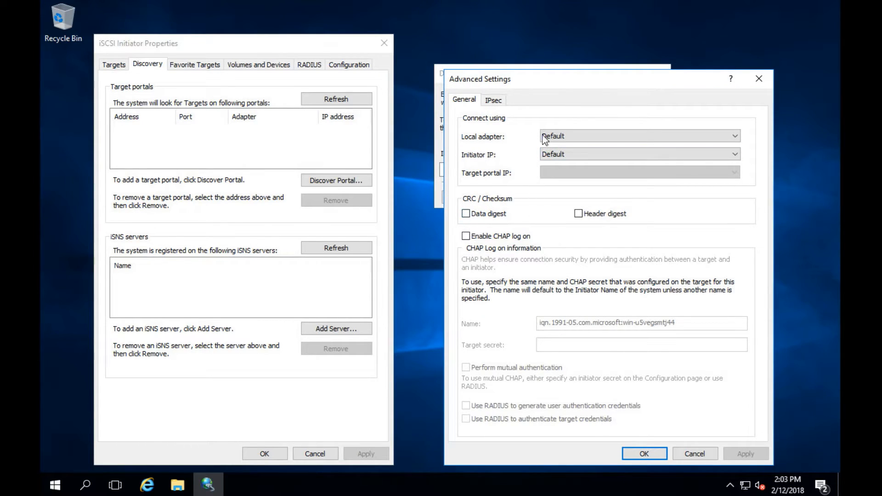
click(639, 135)
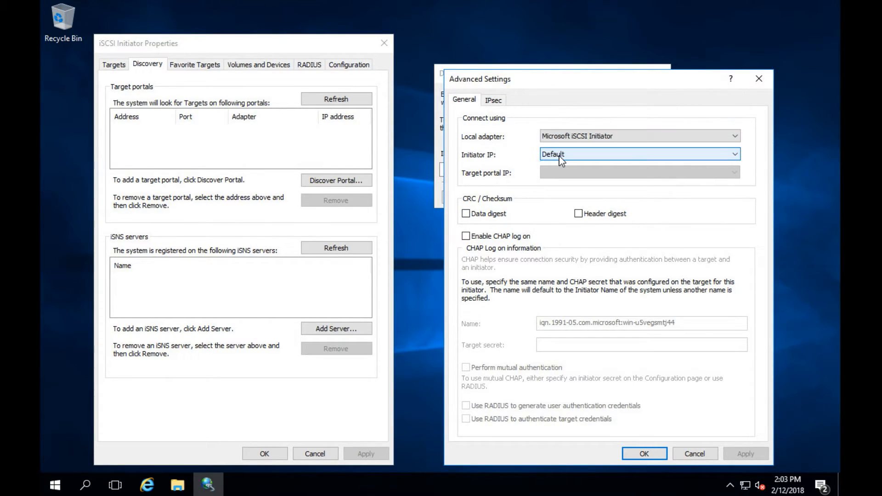
click(731, 154)
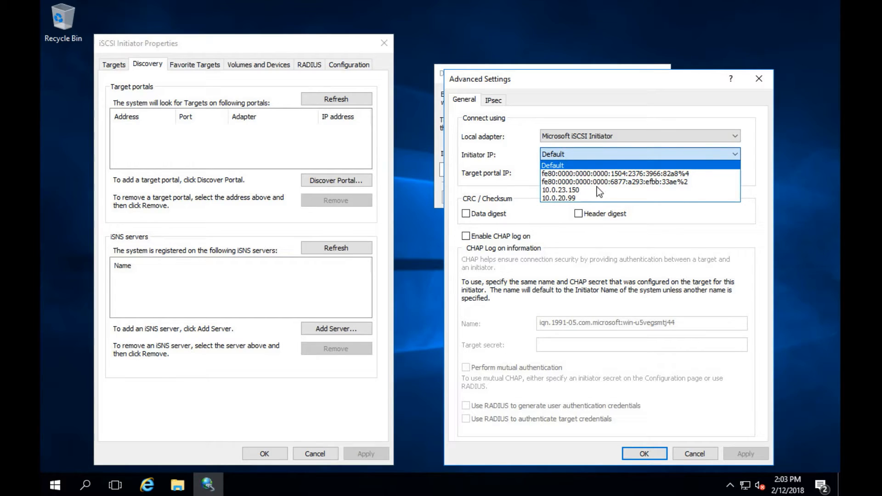
click(559, 198)
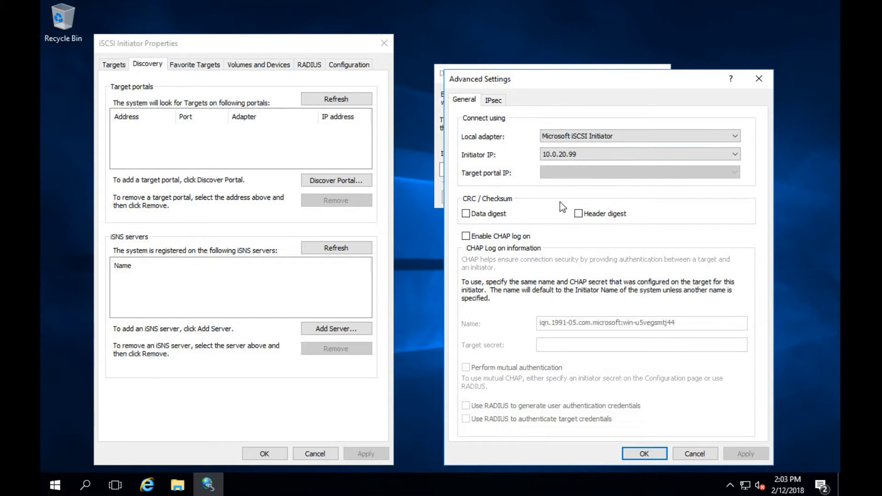
mouse_move(614, 420)
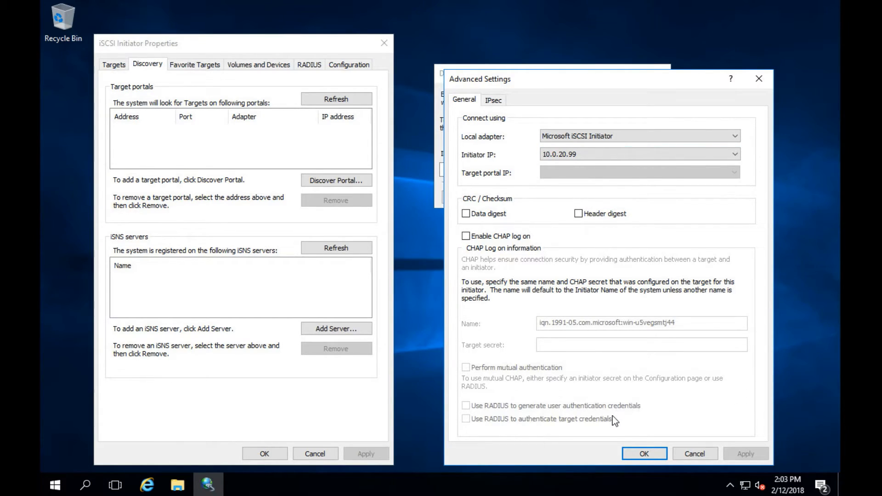
click(643, 454)
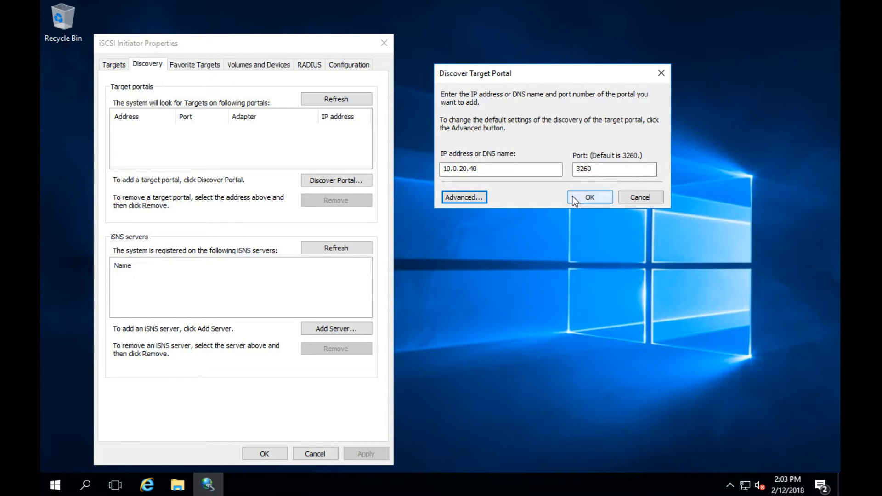
click(588, 197)
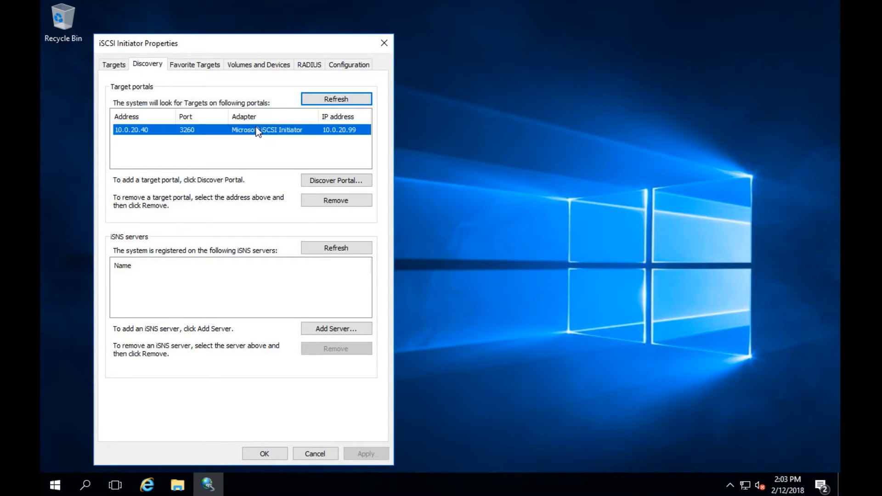
Step: Show the discovered targets and select vmstorage15k
click(114, 64)
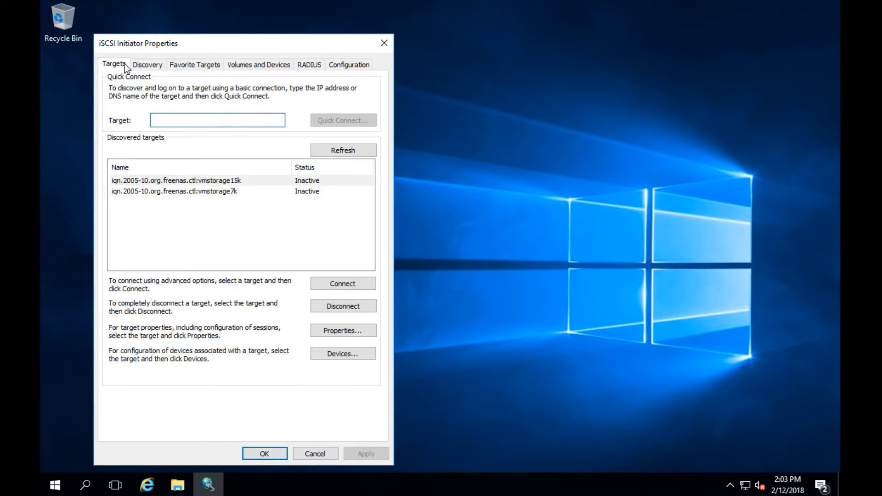
click(174, 180)
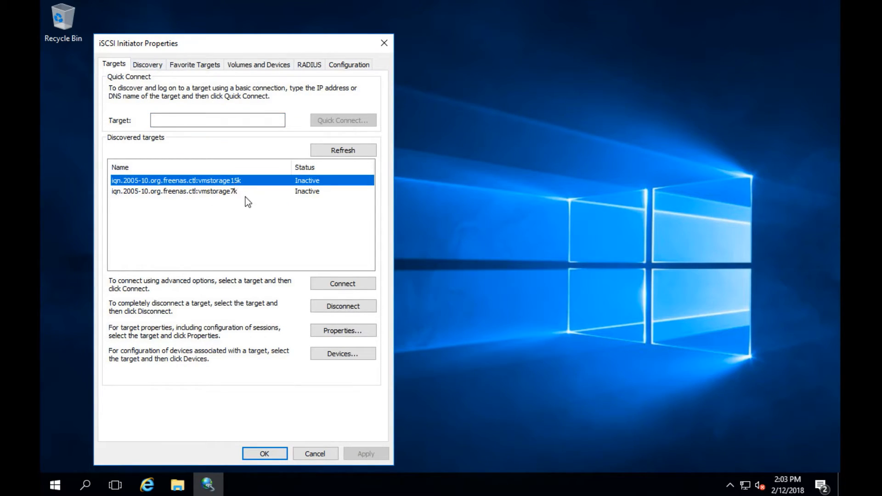
mouse_move(242, 190)
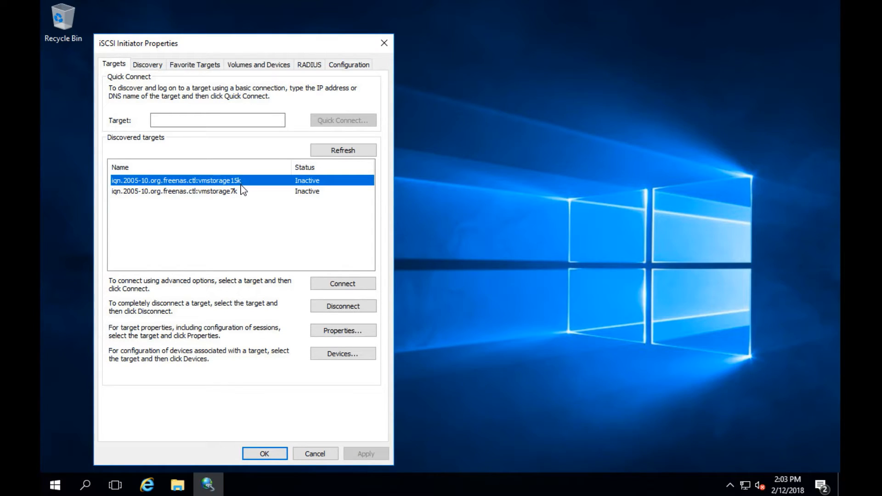
mouse_move(370, 293)
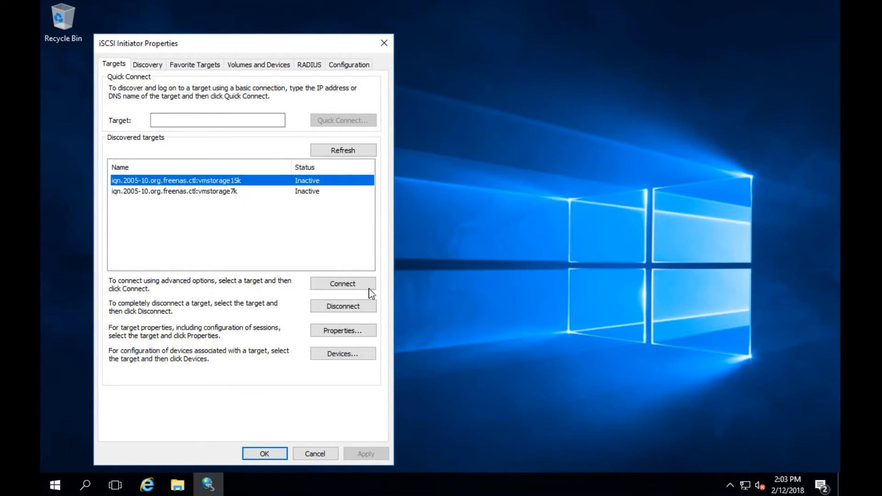
Step: Connect a vmstorage15k session from initiator IP 10.0.20.99 to portal 10.0.20.40:3260
click(342, 330)
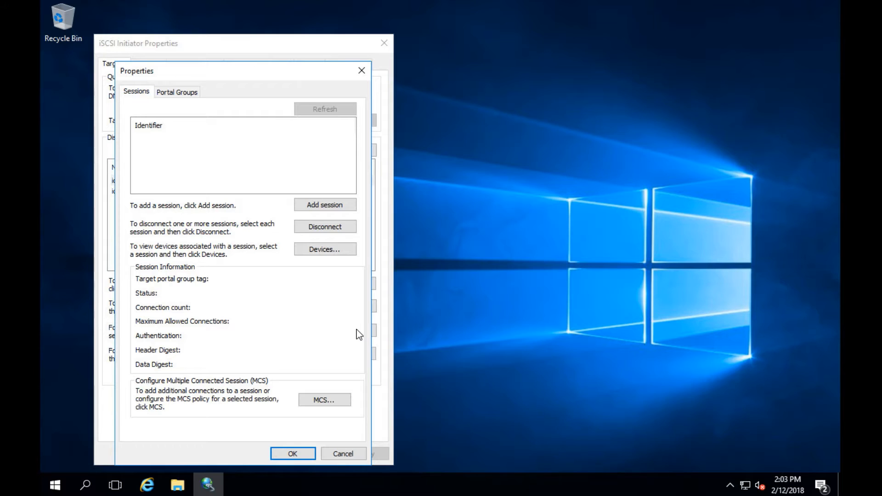
mouse_move(134, 106)
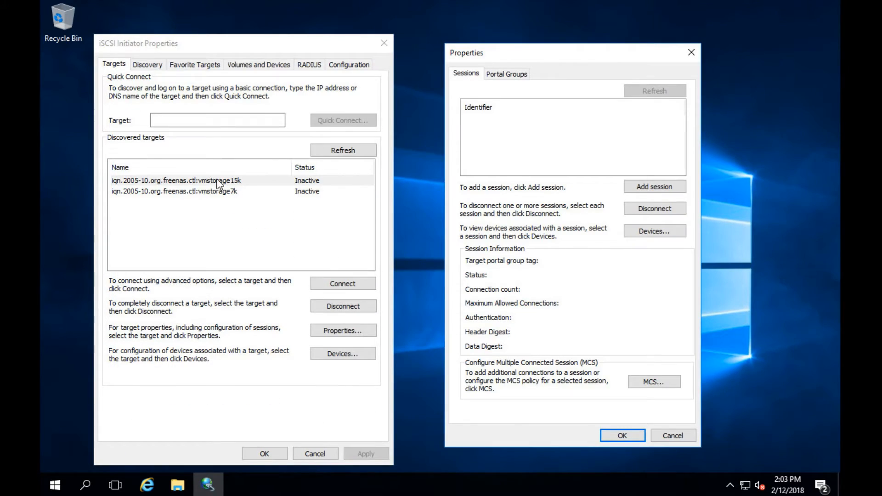
mouse_move(513, 271)
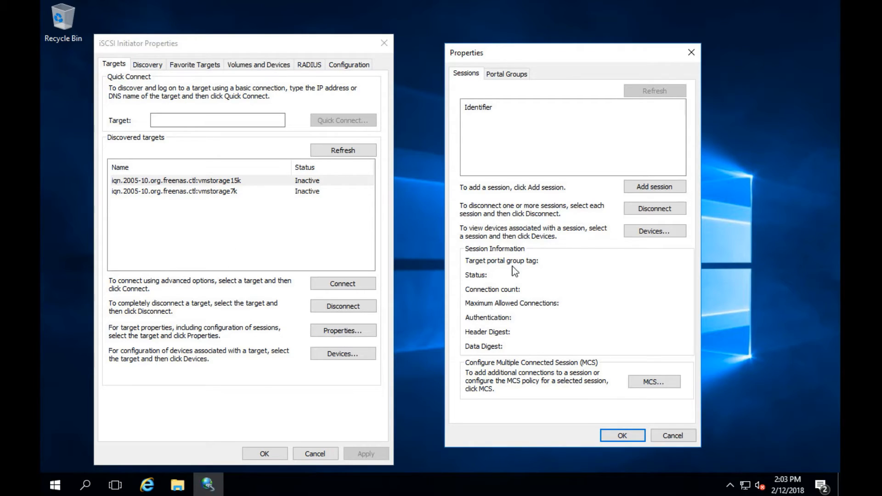
click(654, 186)
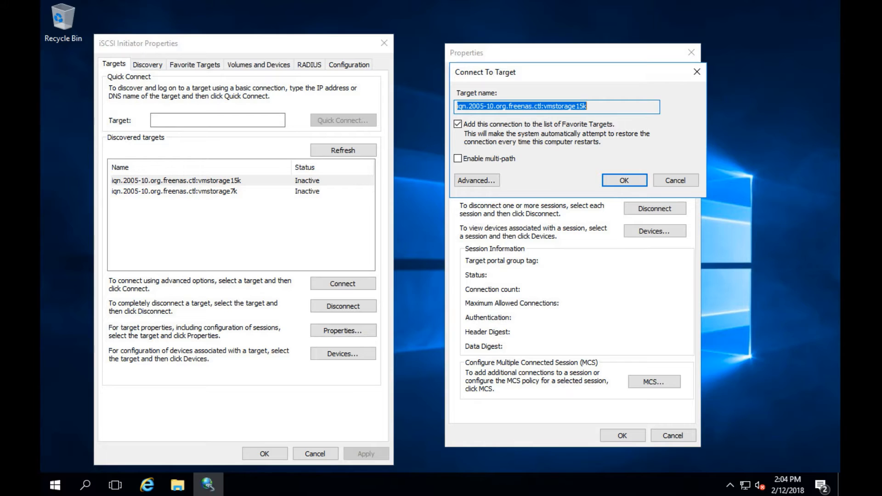
mouse_move(552, 130)
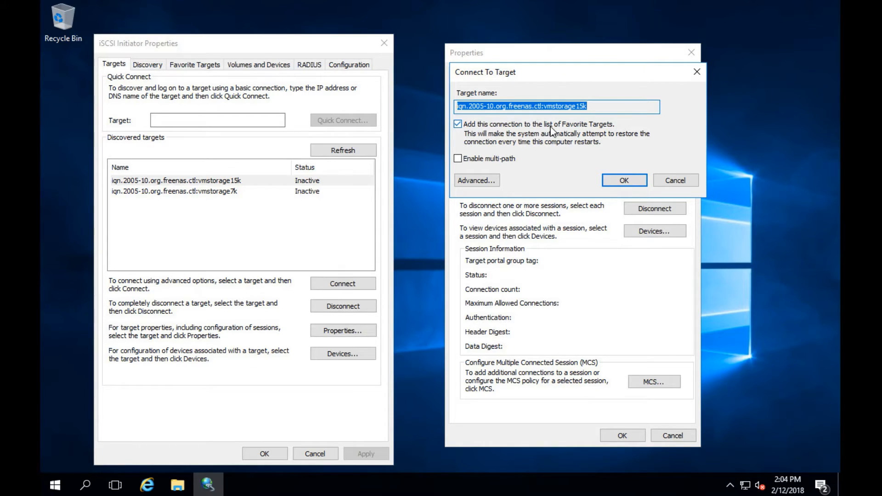
click(475, 180)
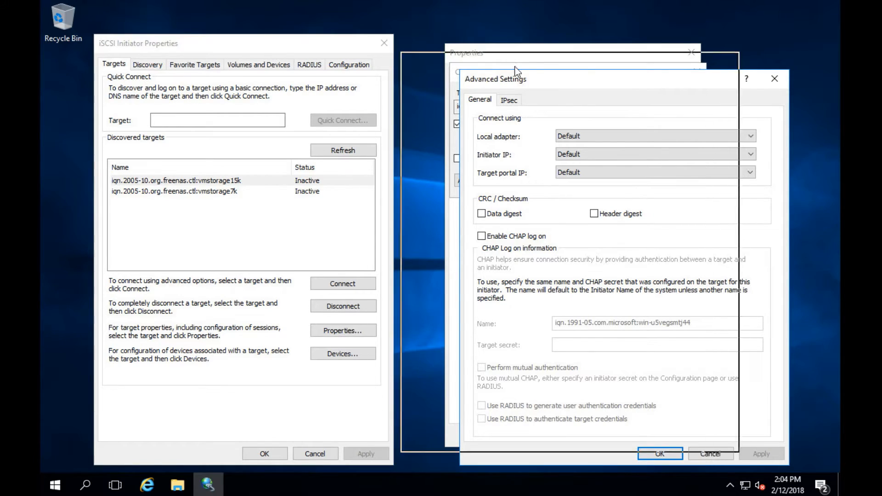
click(751, 136)
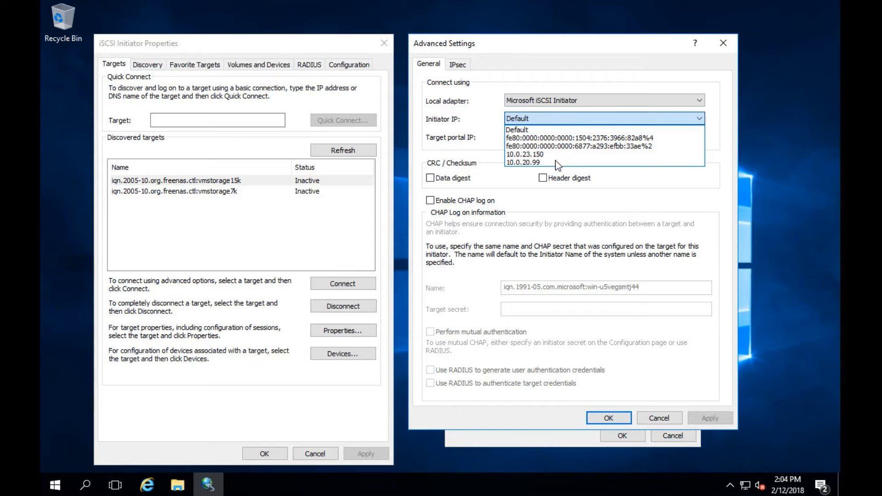
click(523, 162)
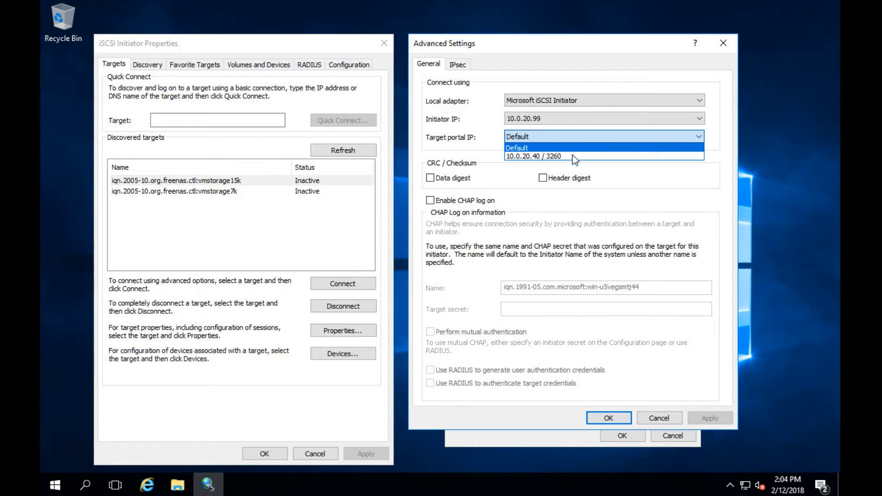
click(533, 155)
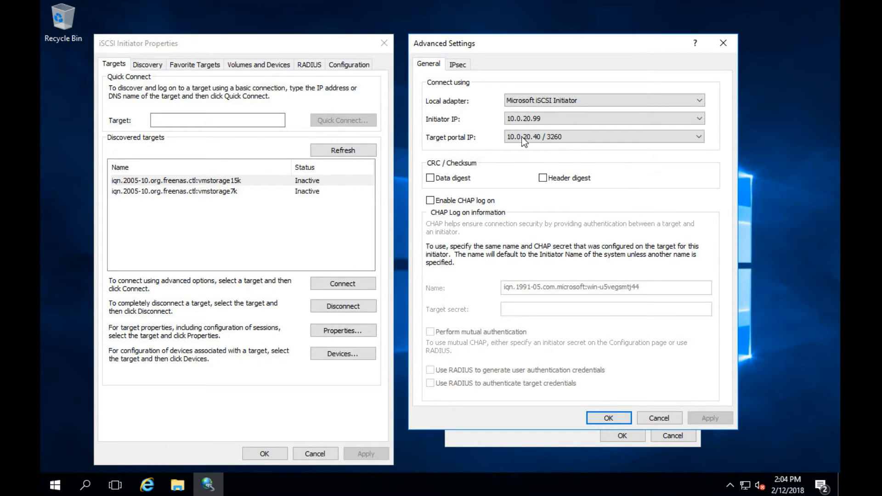
click(608, 418)
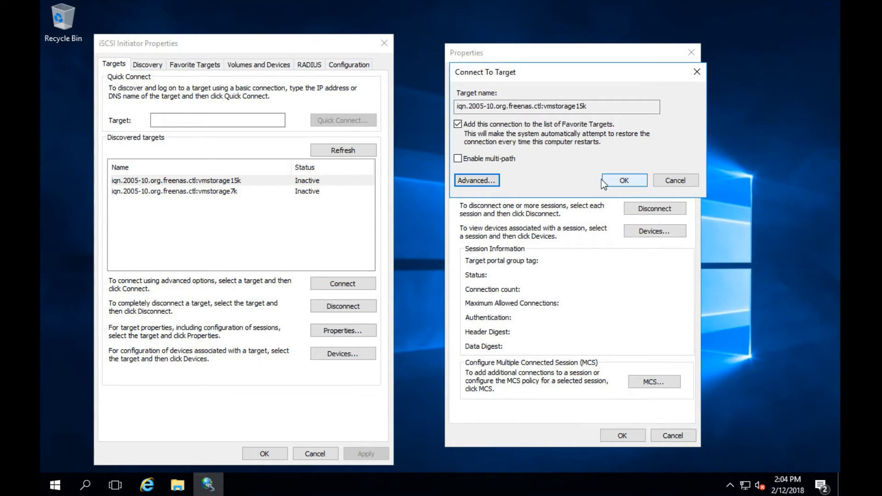
click(623, 180)
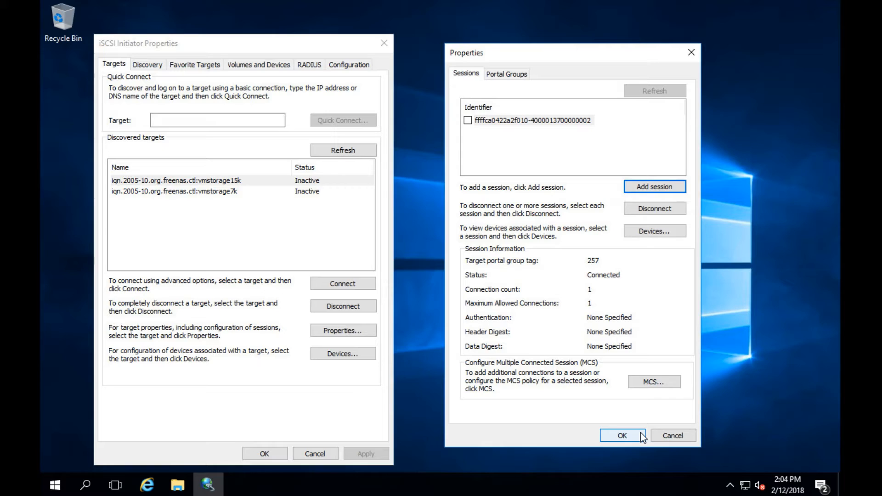
mouse_move(554, 384)
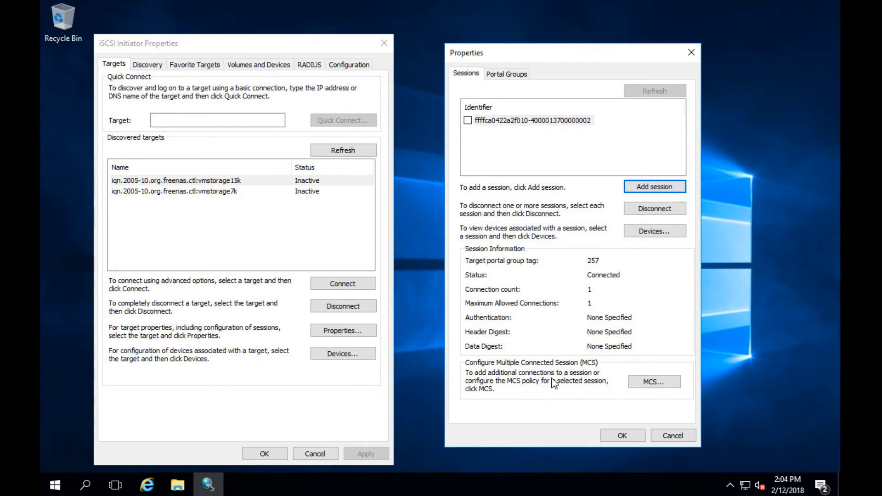
mouse_move(654, 381)
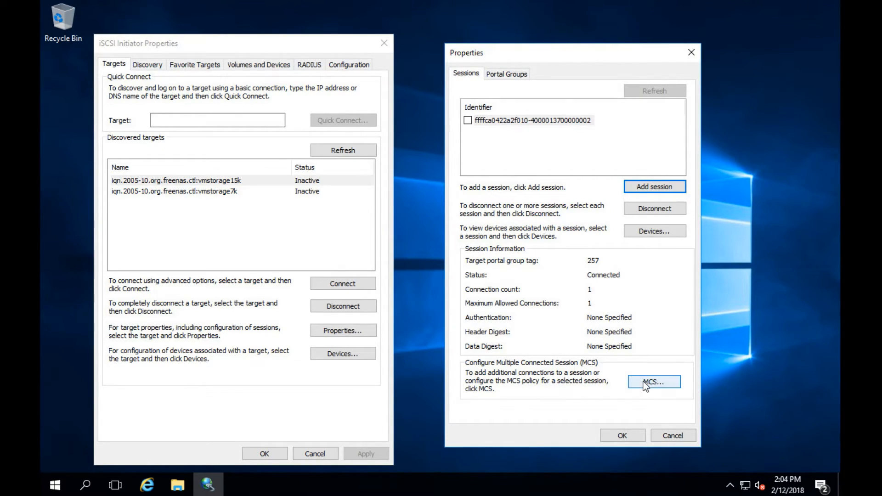
Step: Review the session's Round Robin MCS connection, then close the vmstorage15k Properties dialog
click(653, 381)
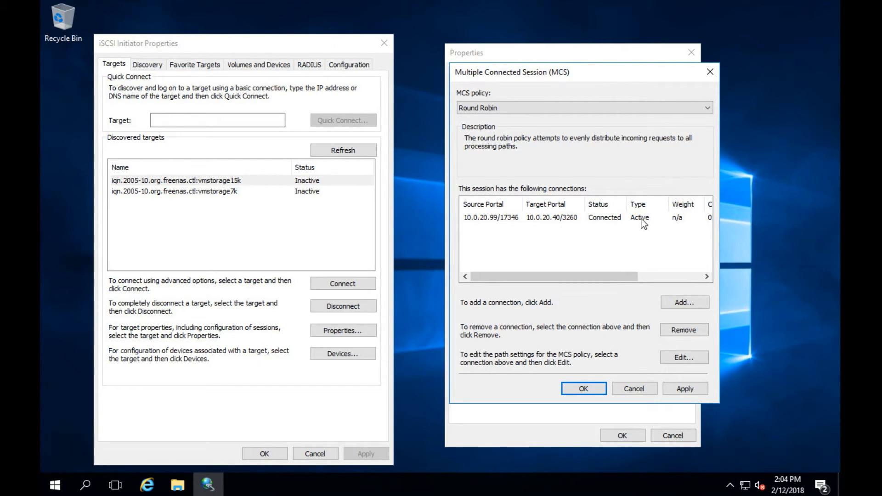
mouse_move(586, 190)
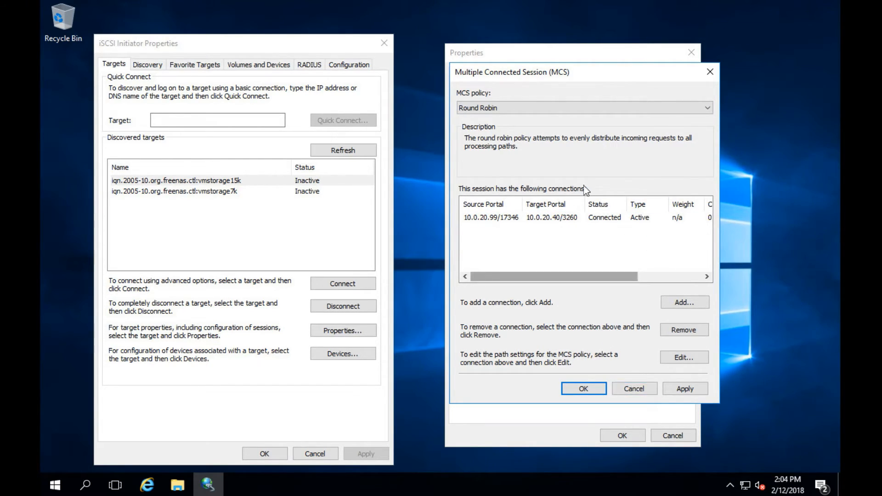
click(583, 388)
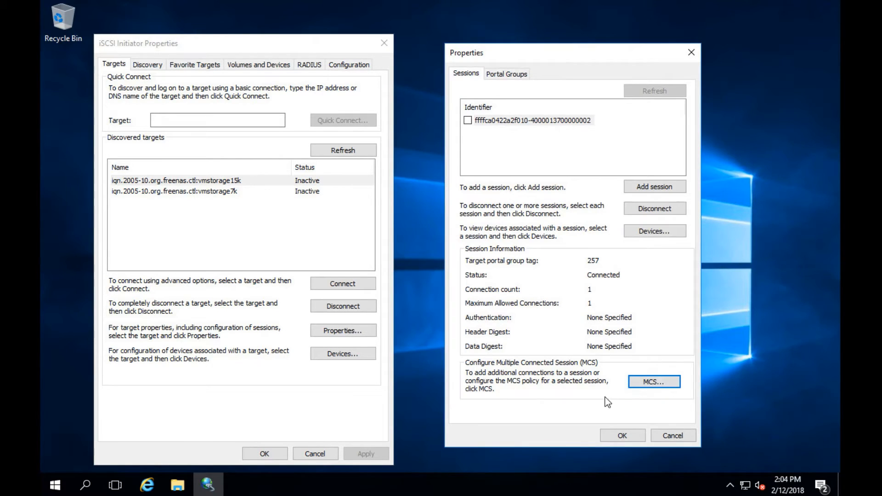
click(621, 435)
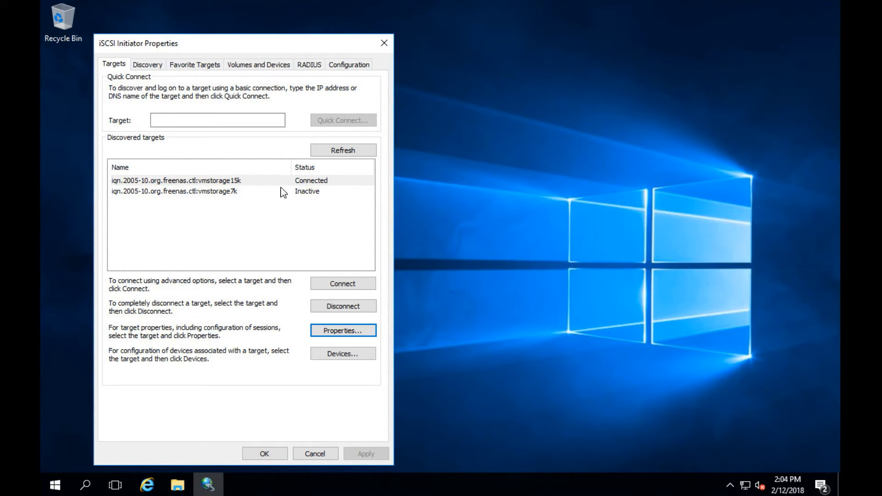
Step: Connect a vmstorage7k session via the Microsoft iSCSI Initiator adapter and initiator IP 10.0.20.99
click(174, 190)
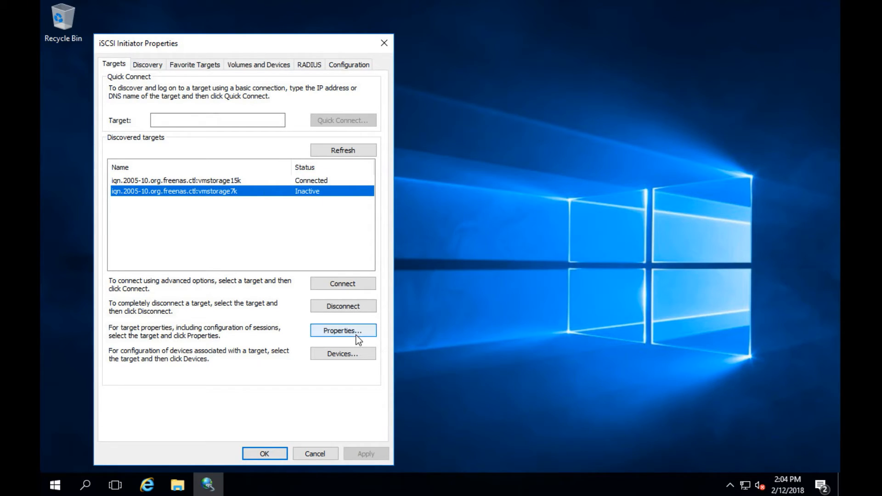
click(343, 330)
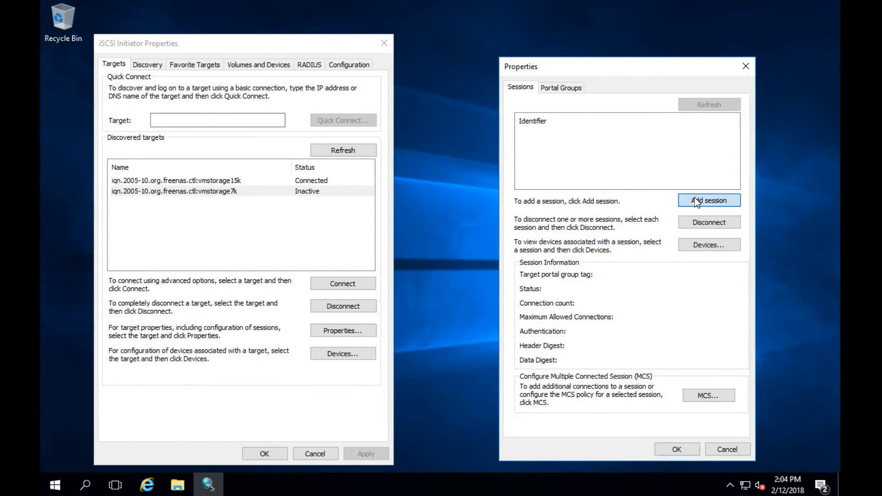
click(709, 200)
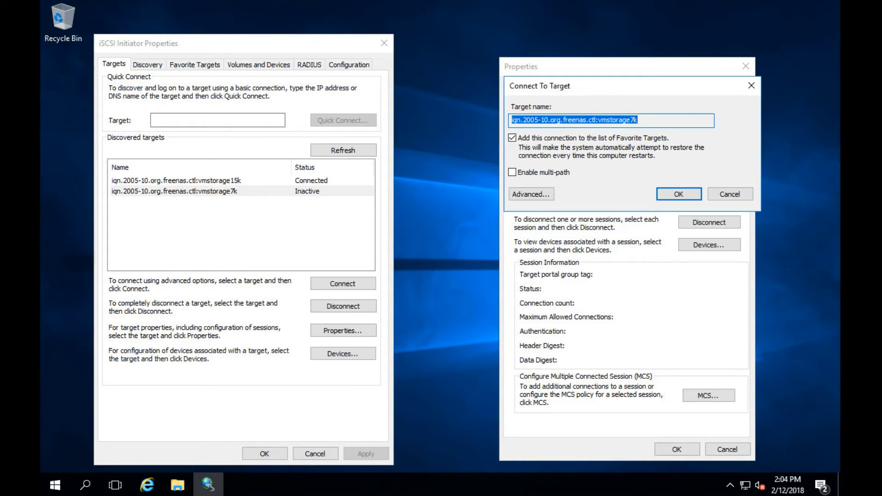
click(529, 193)
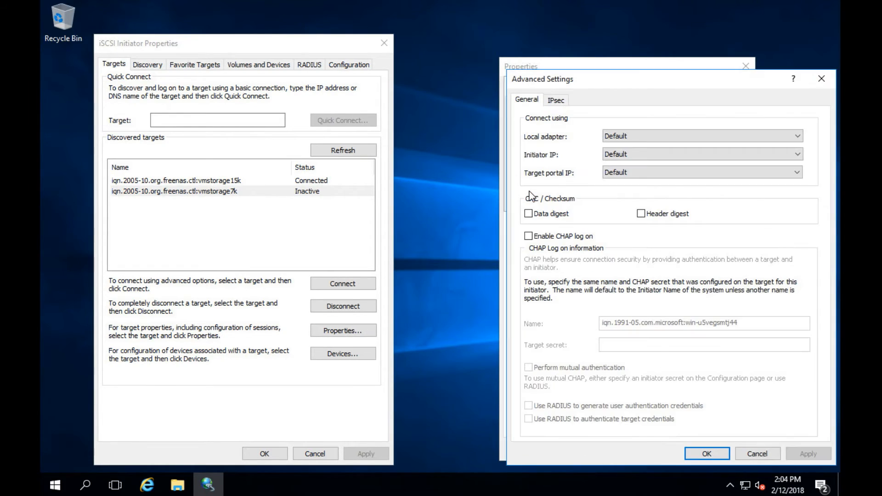
click(794, 135)
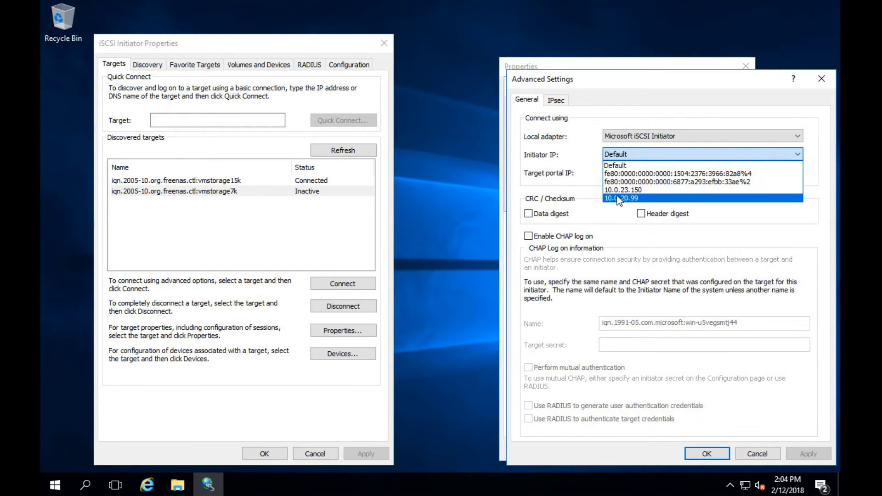
click(619, 198)
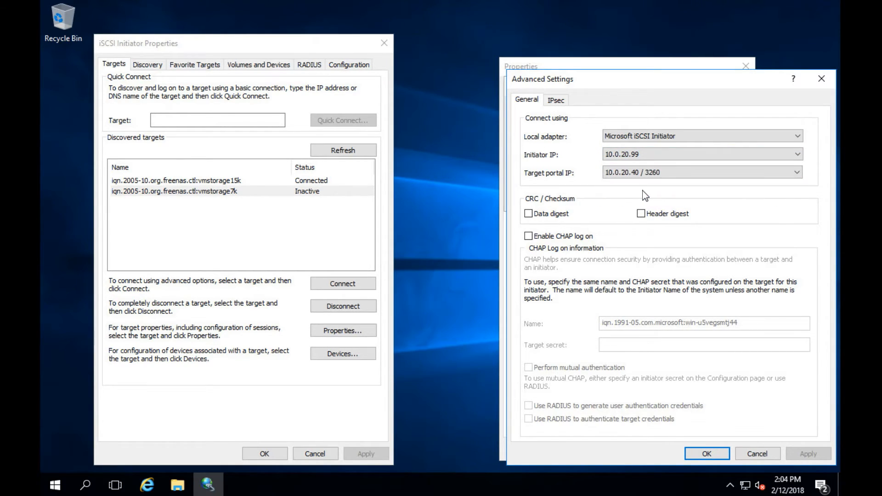
click(705, 453)
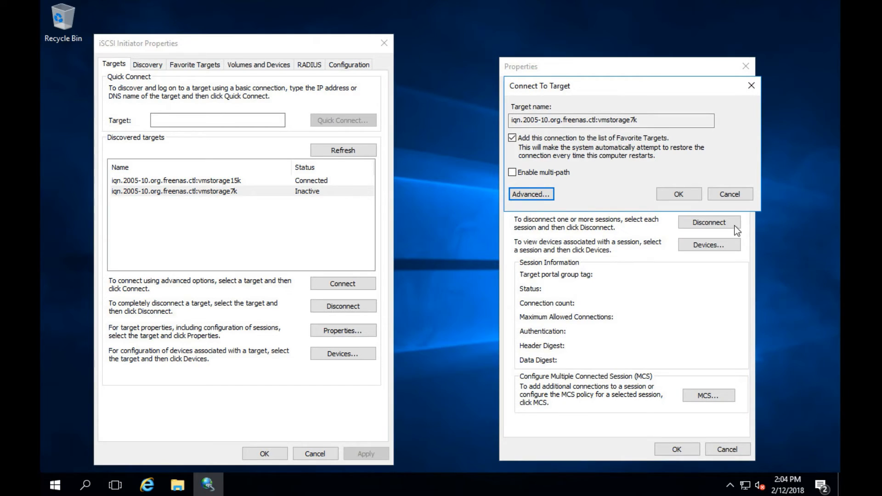
click(678, 194)
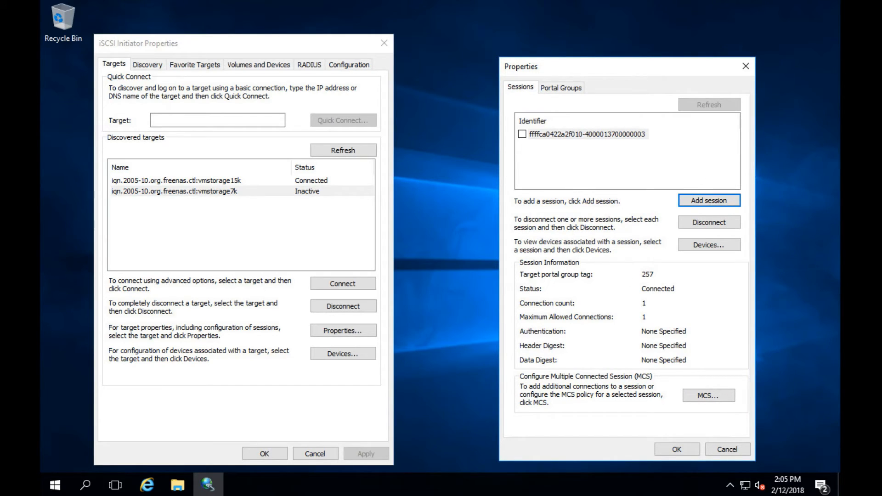
mouse_move(676, 449)
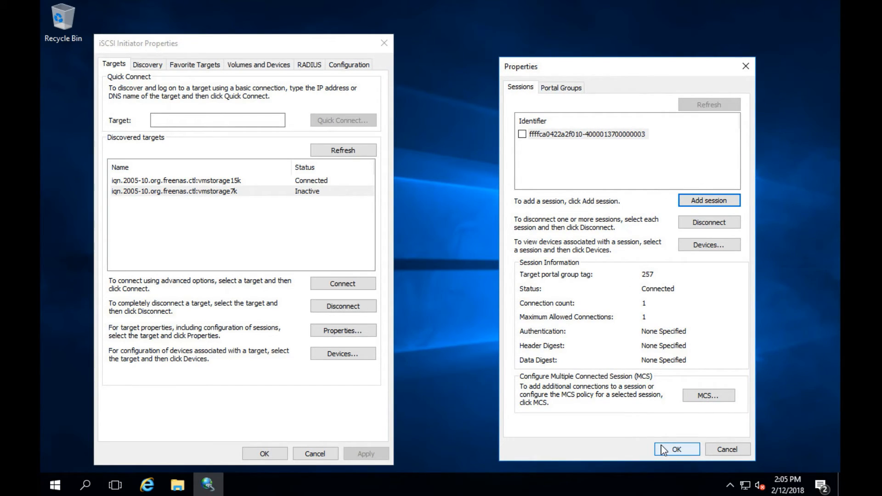
click(676, 449)
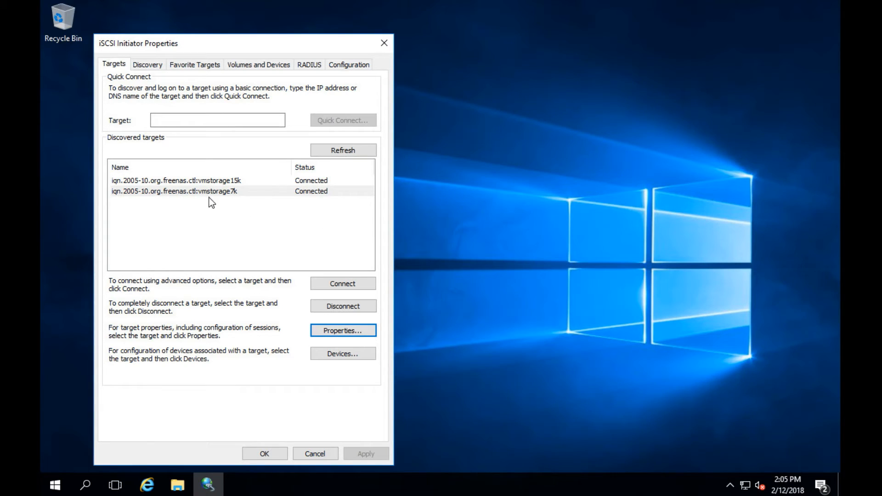
mouse_move(159, 182)
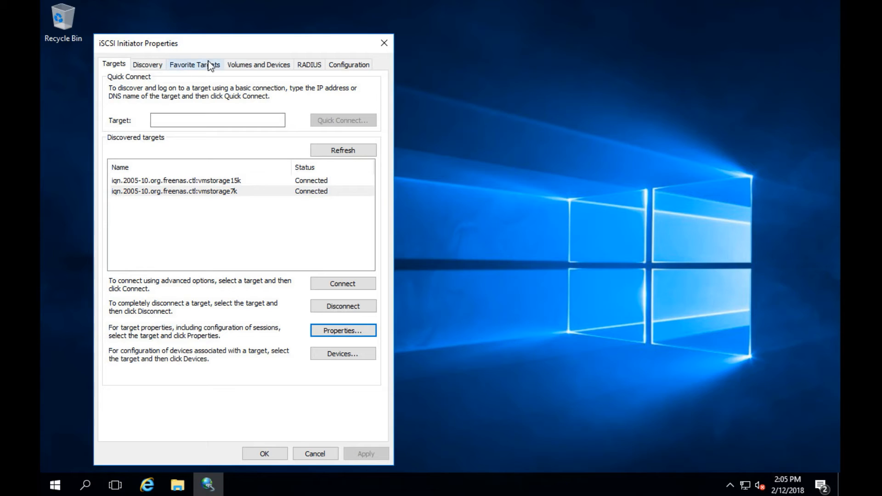
Step: Auto-configure the two FreeNAS iSCSI disks under Volumes and Devices, then right-click Start
click(258, 64)
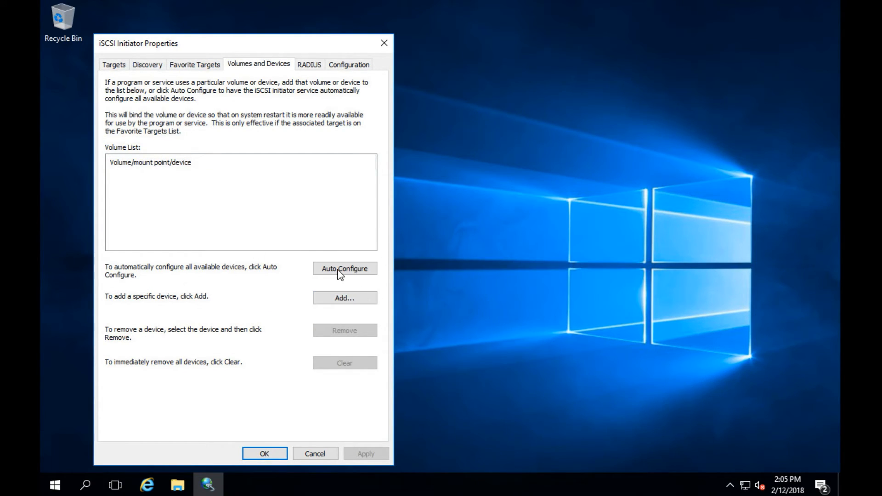
click(344, 268)
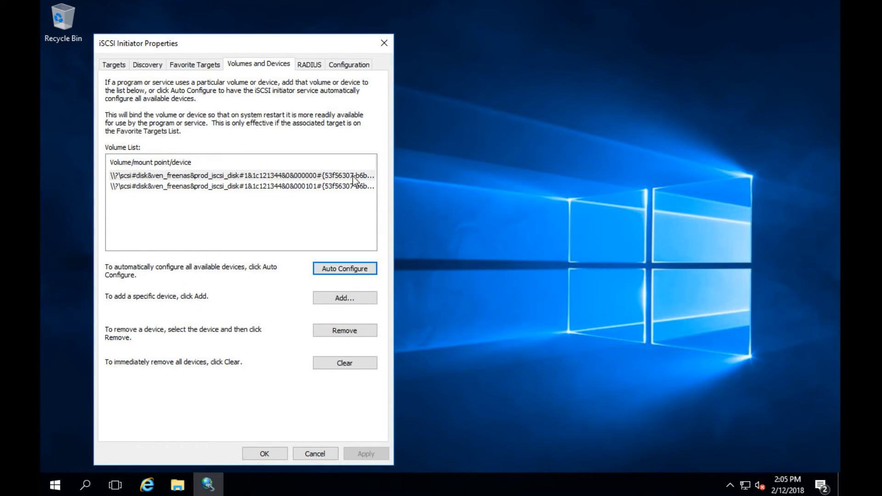
click(236, 186)
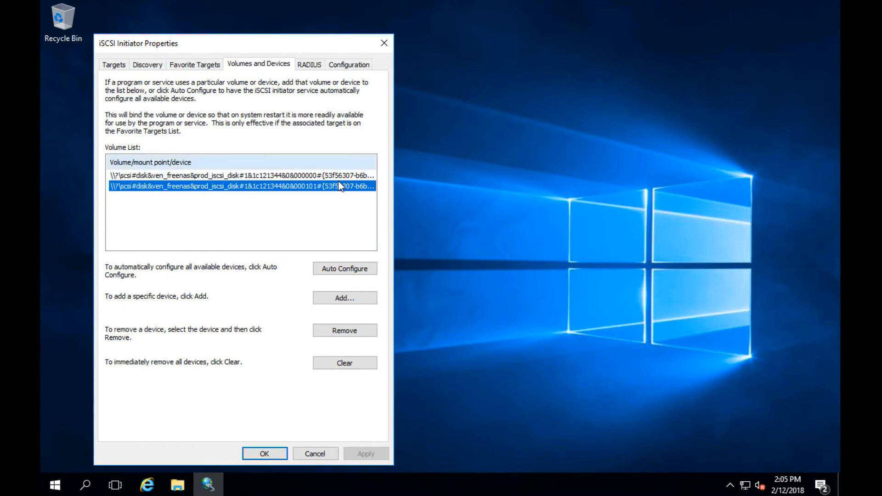
click(241, 175)
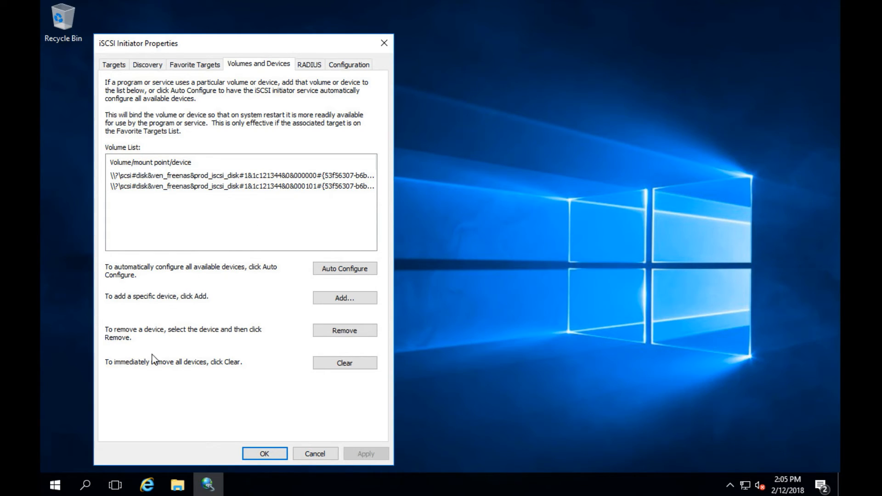
right_click(54, 484)
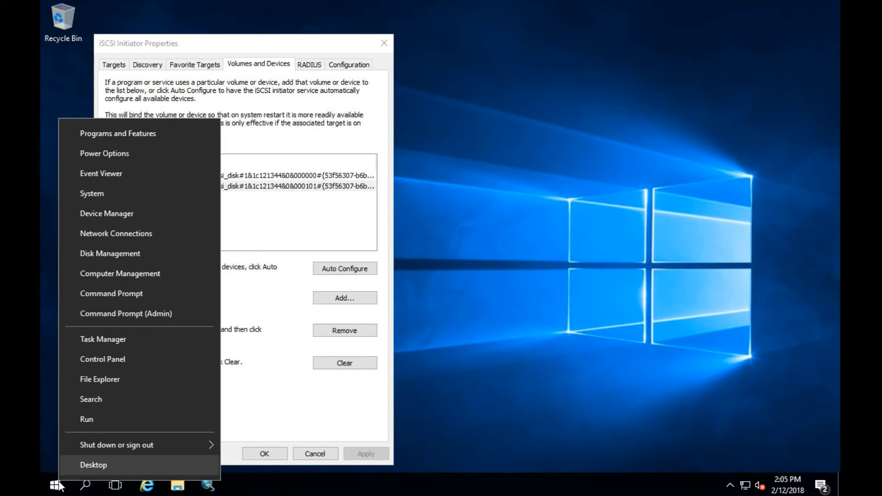
mouse_move(124, 273)
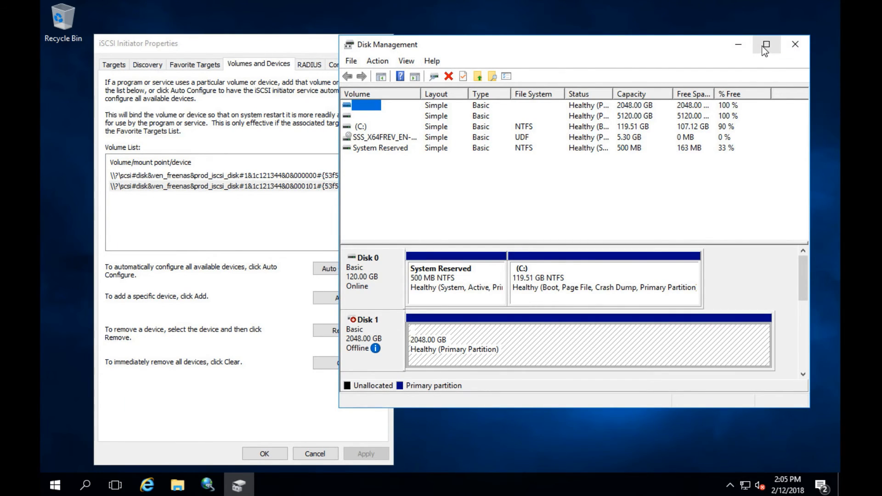
Step: Maximize the Disk Management window to fill the screen
click(765, 44)
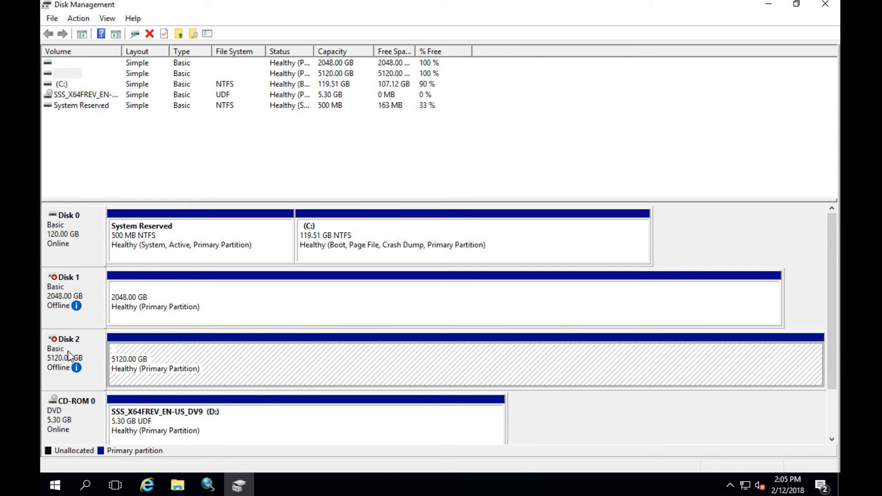
mouse_move(166, 308)
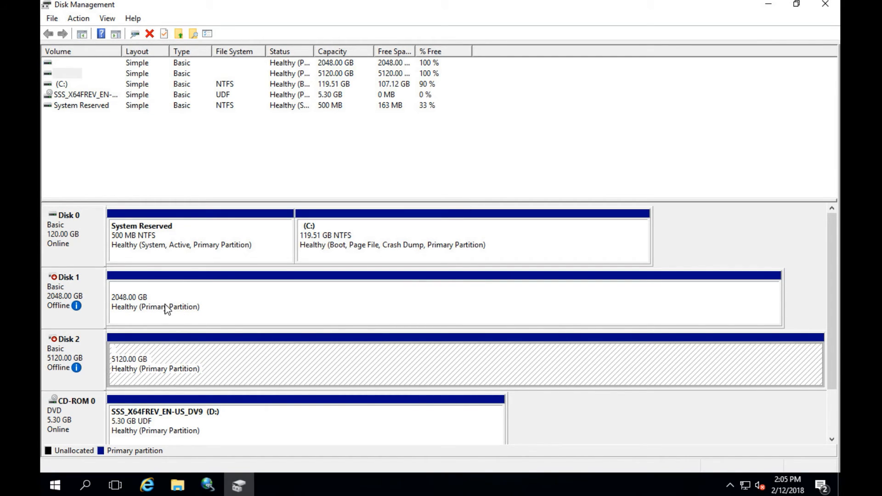
Step: Inspect the context options of the 2048 GB and 5120 GB partitions without choosing anything
right_click(67, 292)
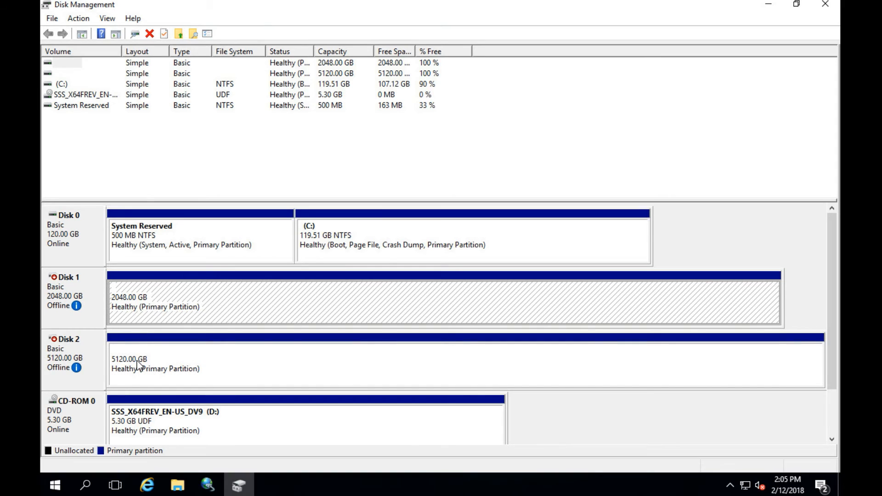
mouse_move(143, 366)
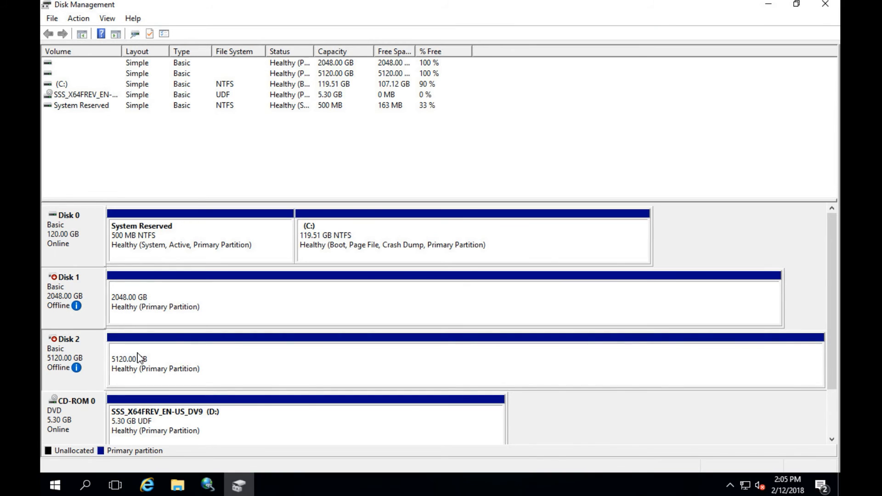
click(450, 360)
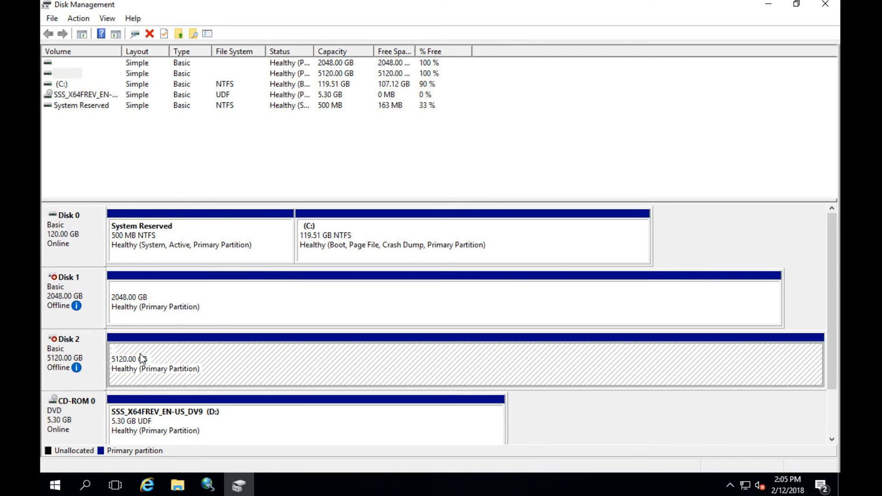
right_click(65, 290)
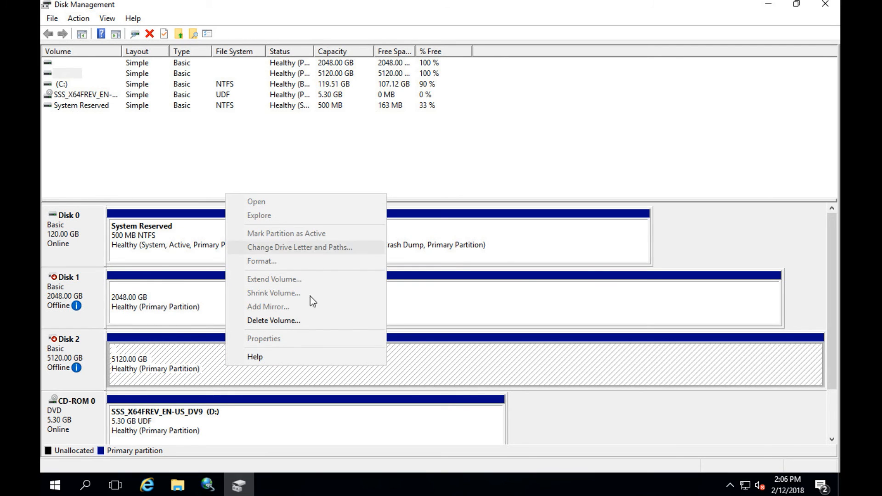
click(454, 331)
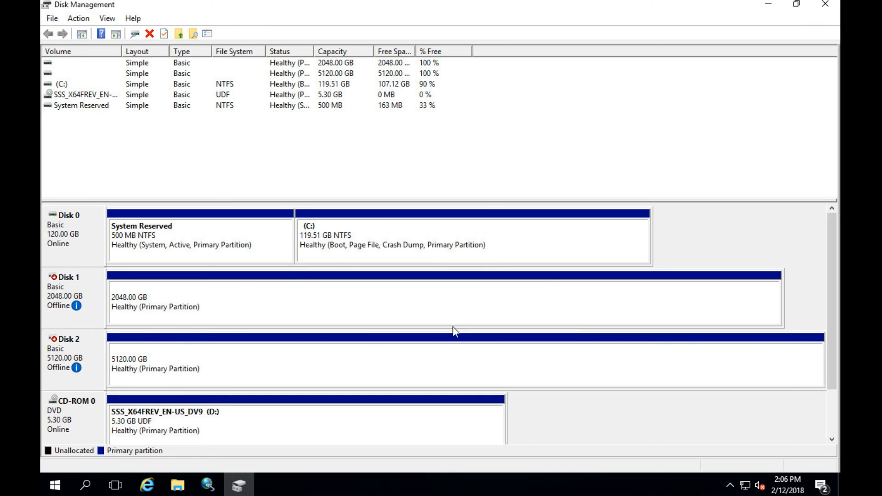
mouse_move(360, 329)
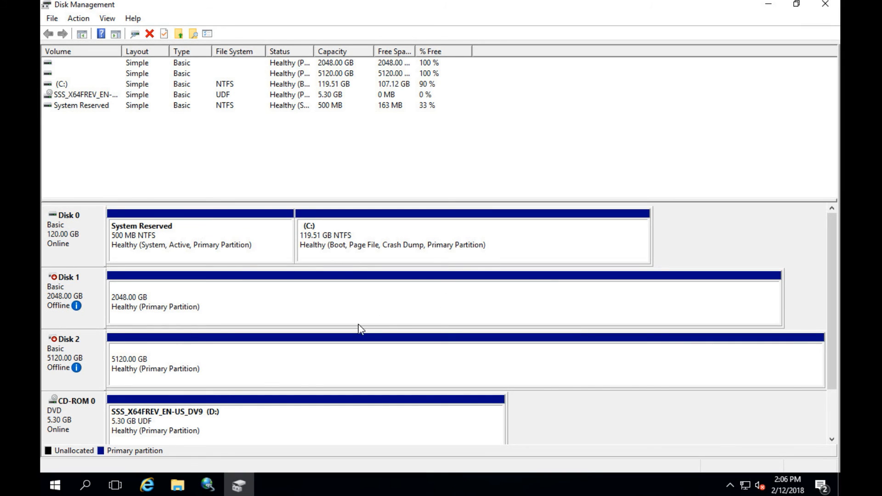
mouse_move(824, 4)
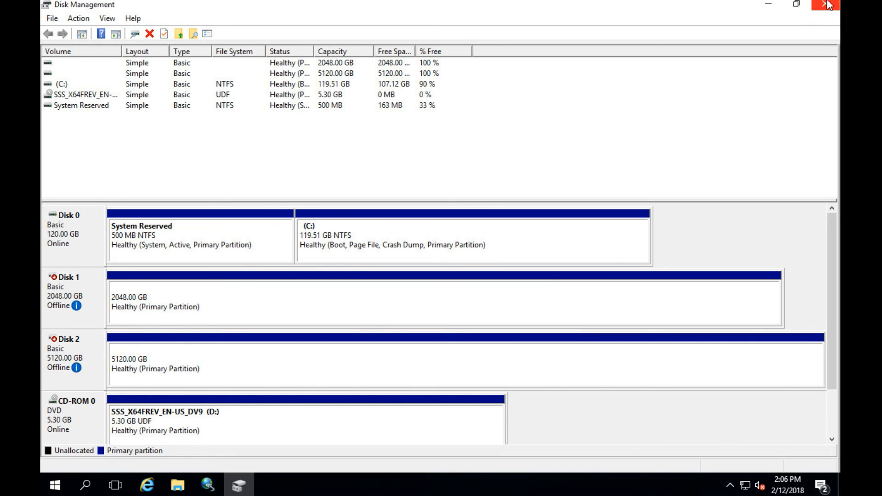